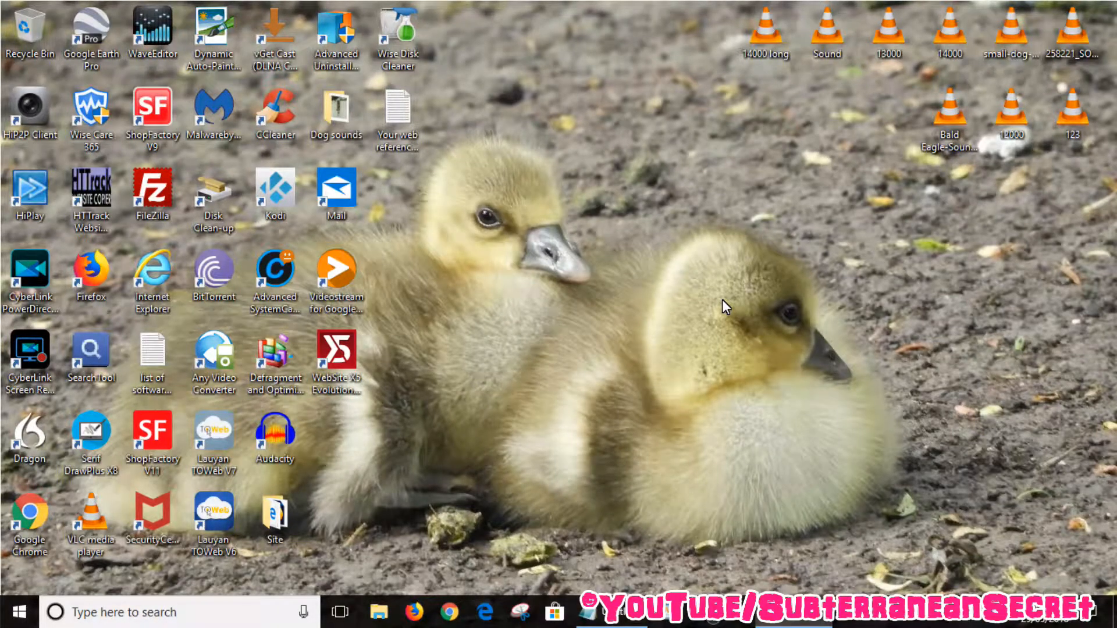
mouse_move(668, 286)
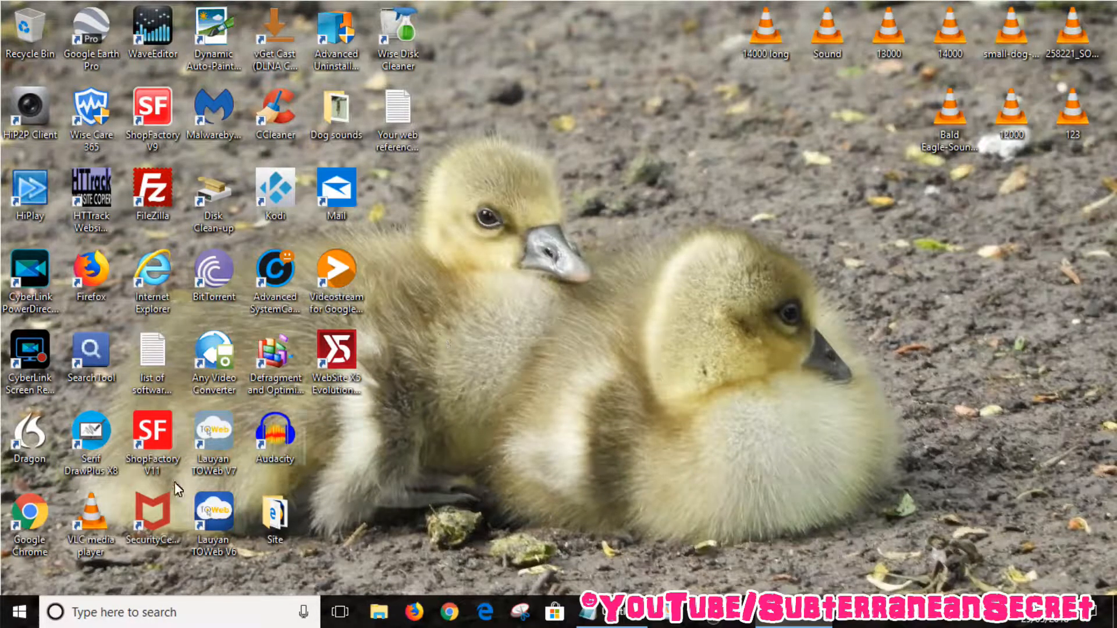
Launch WordPad from the Windows Accessories folder in the Start menu
click(20, 609)
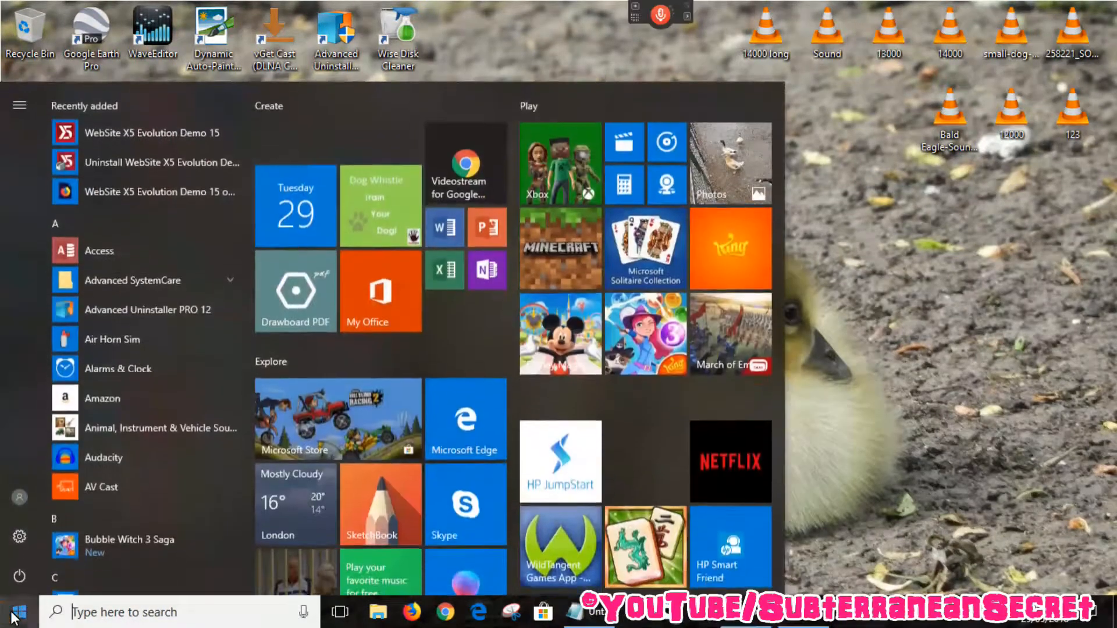
scroll(down, 3)
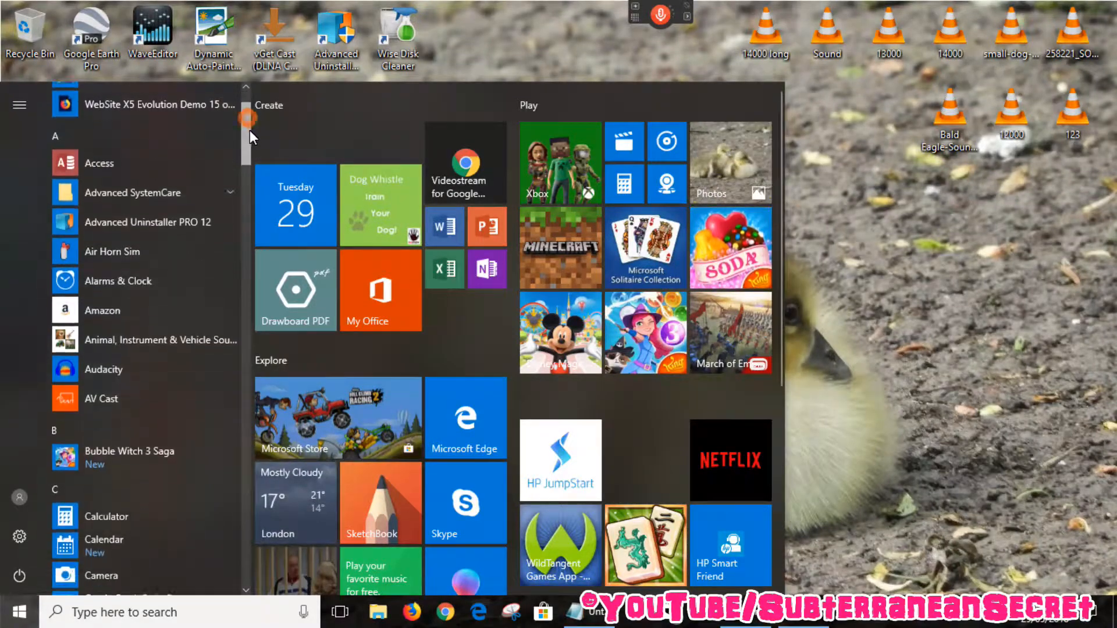
scroll(down, 3)
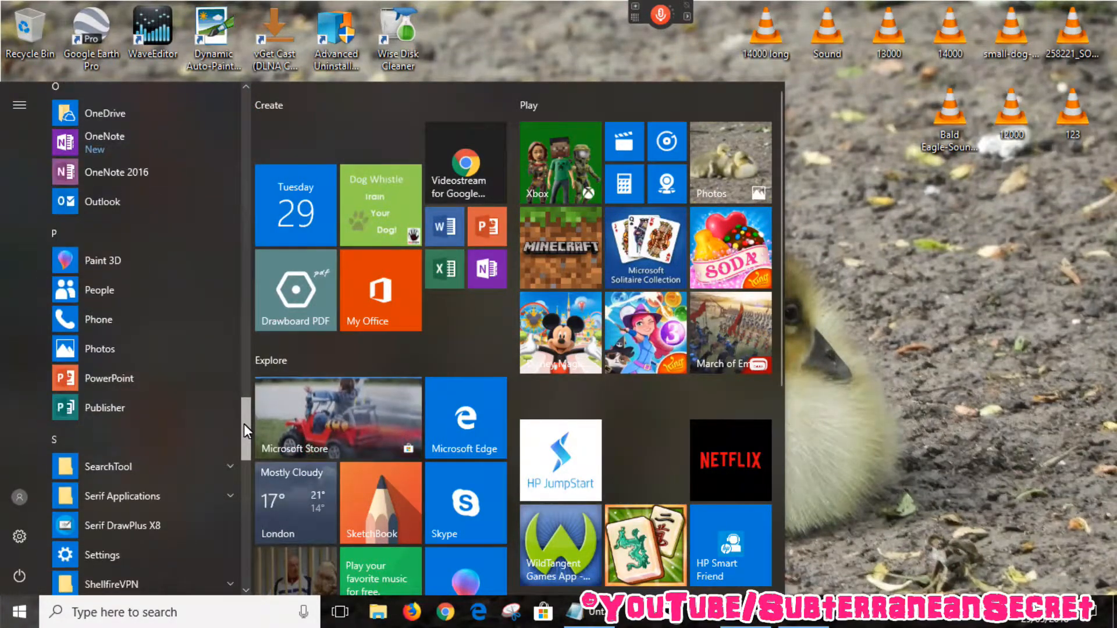
scroll(down, 3)
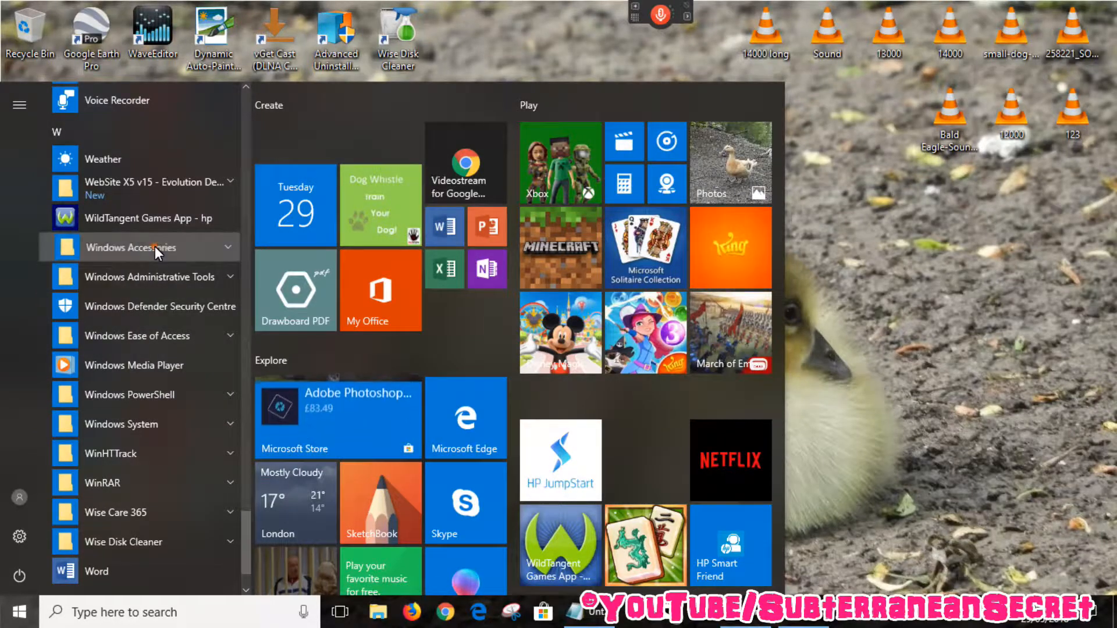
click(130, 247)
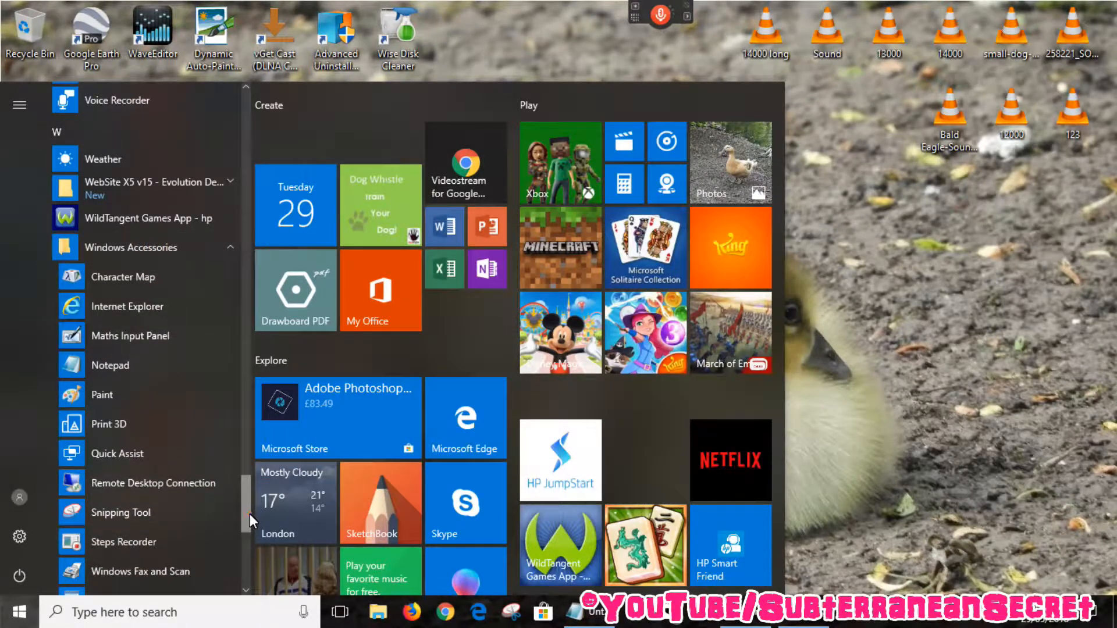
scroll(down, 3)
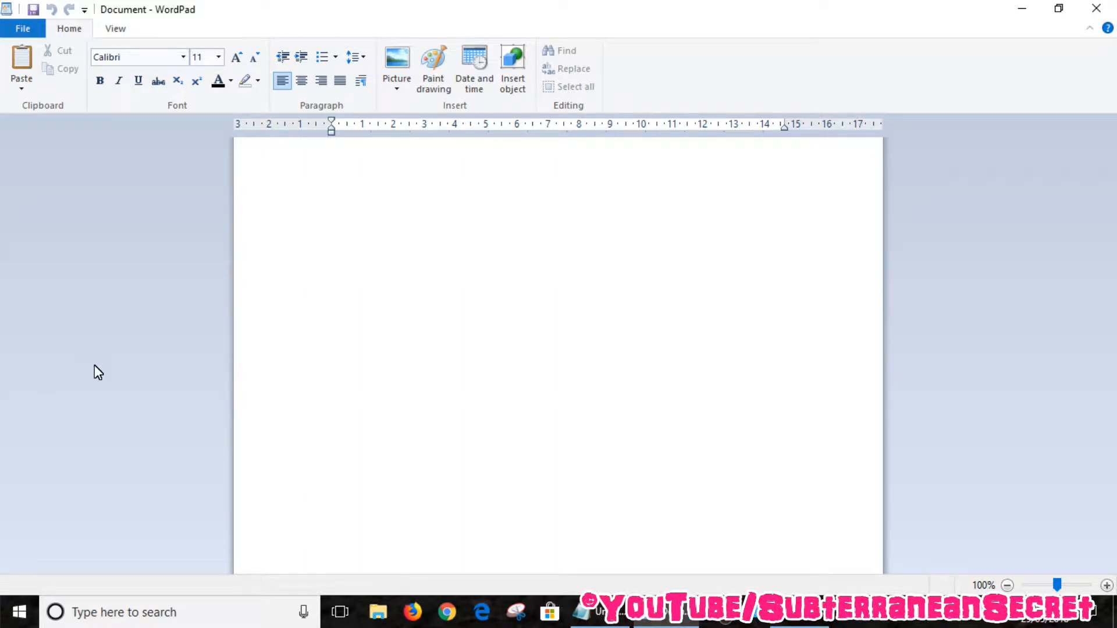
mouse_move(519, 480)
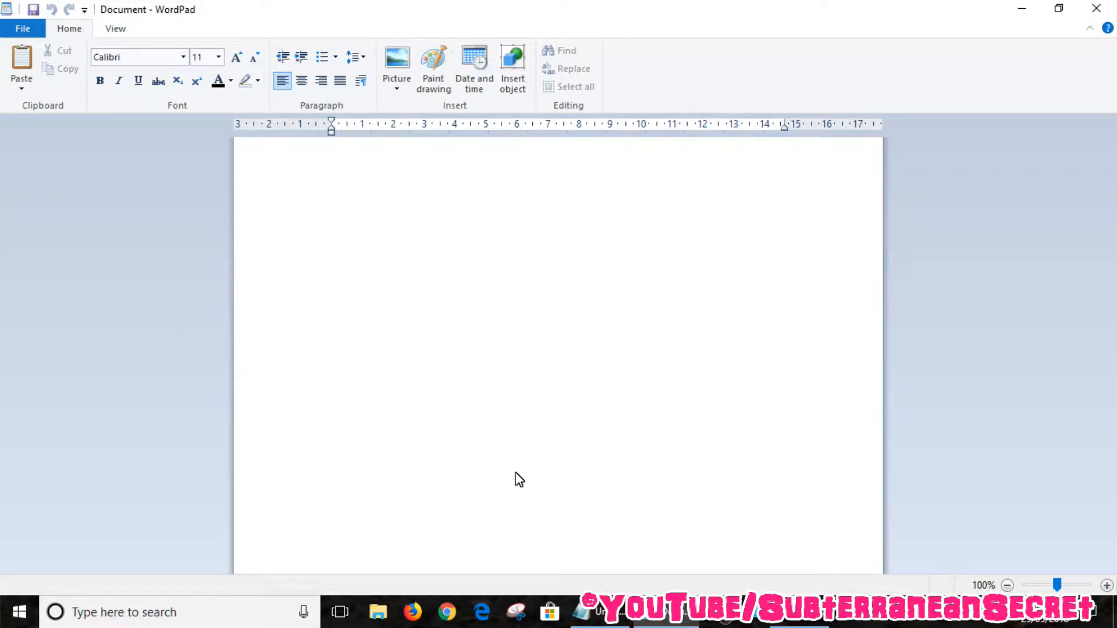
Paste the 'Missing Tabby Cat' title from Notepad and start a new line below
click(331, 157)
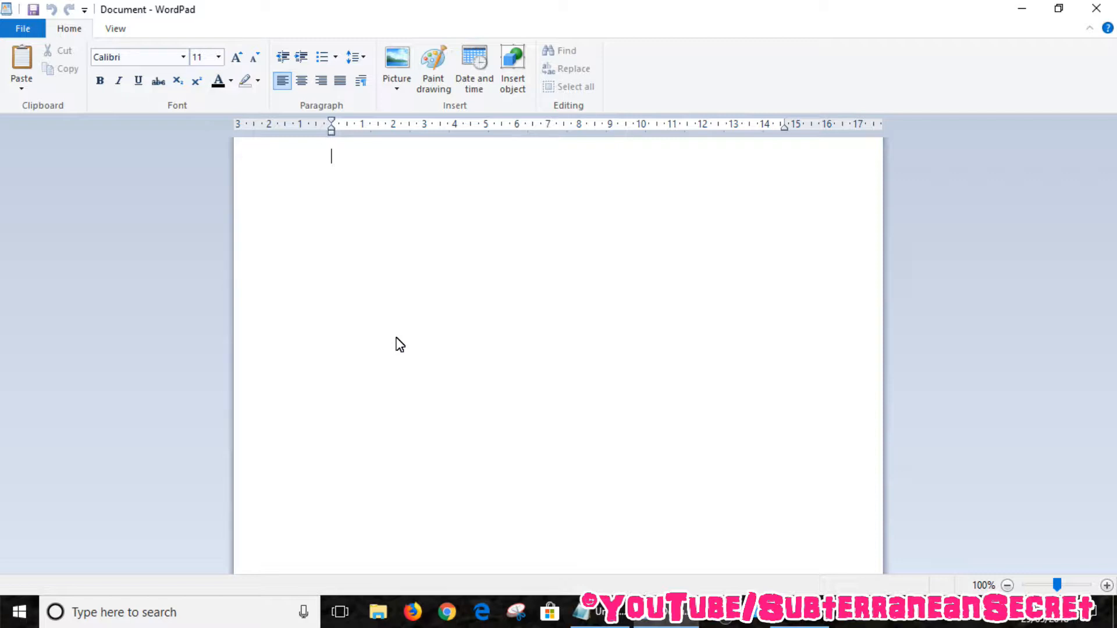
mouse_move(456, 384)
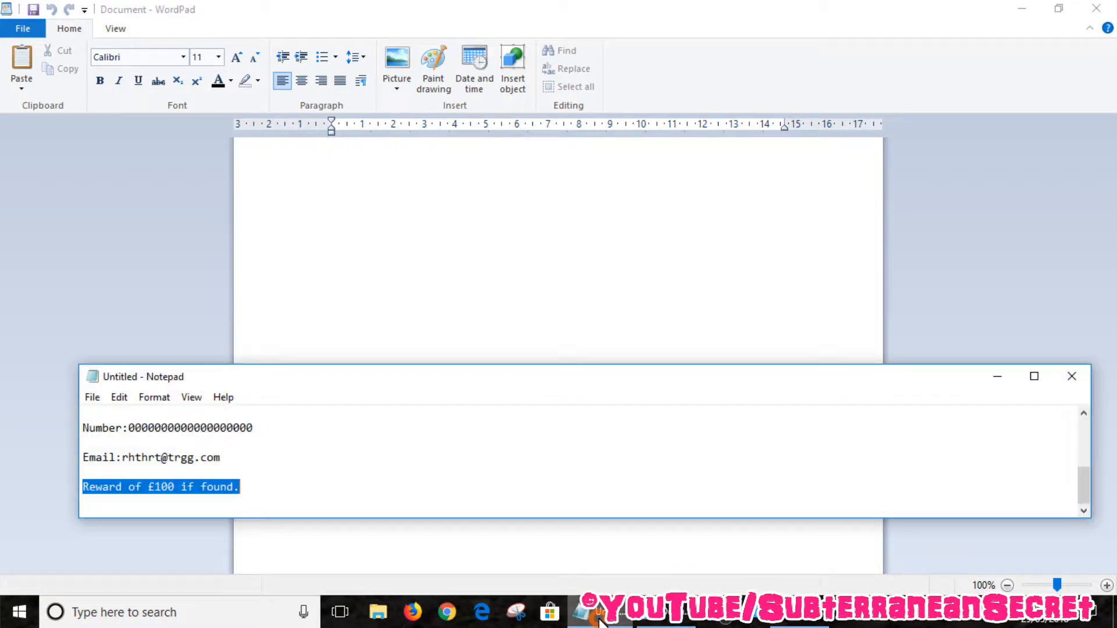
mouse_move(1099, 481)
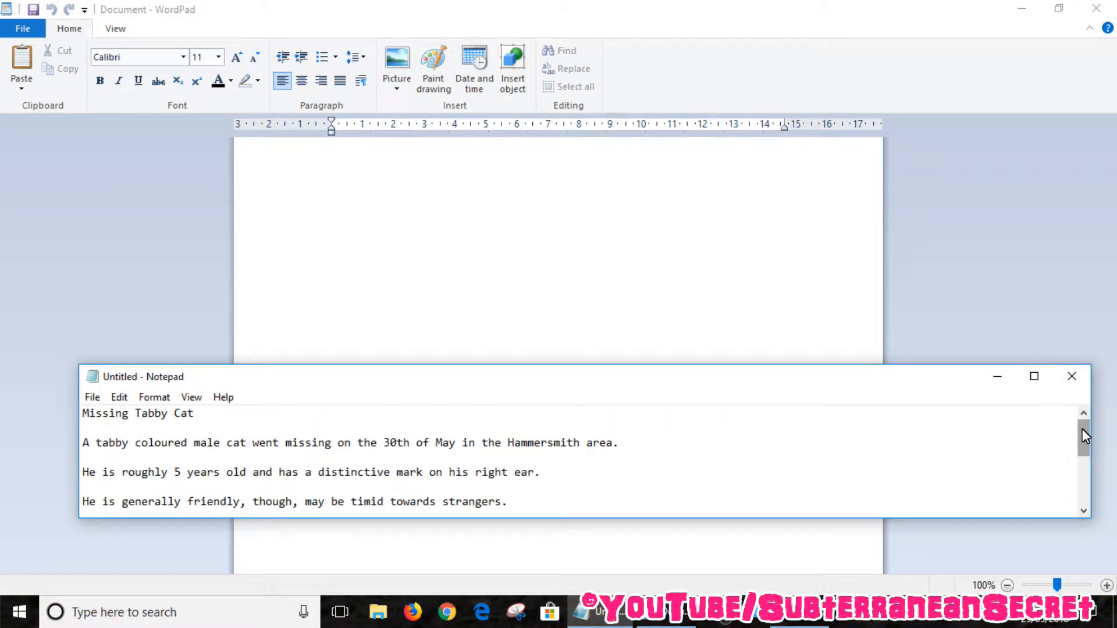
click(210, 414)
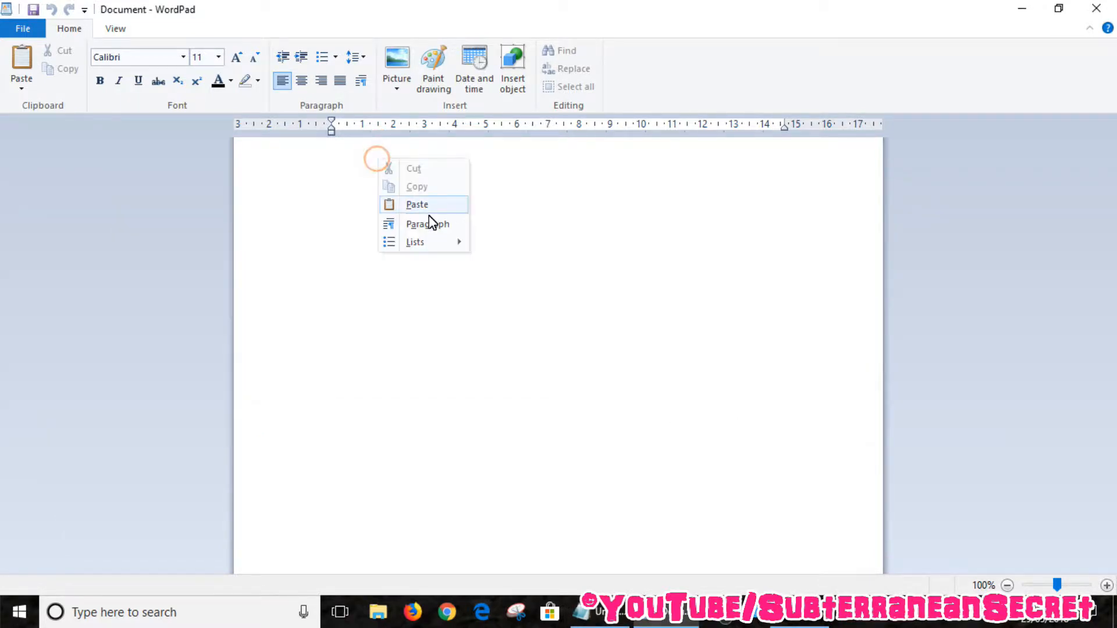
click(417, 204)
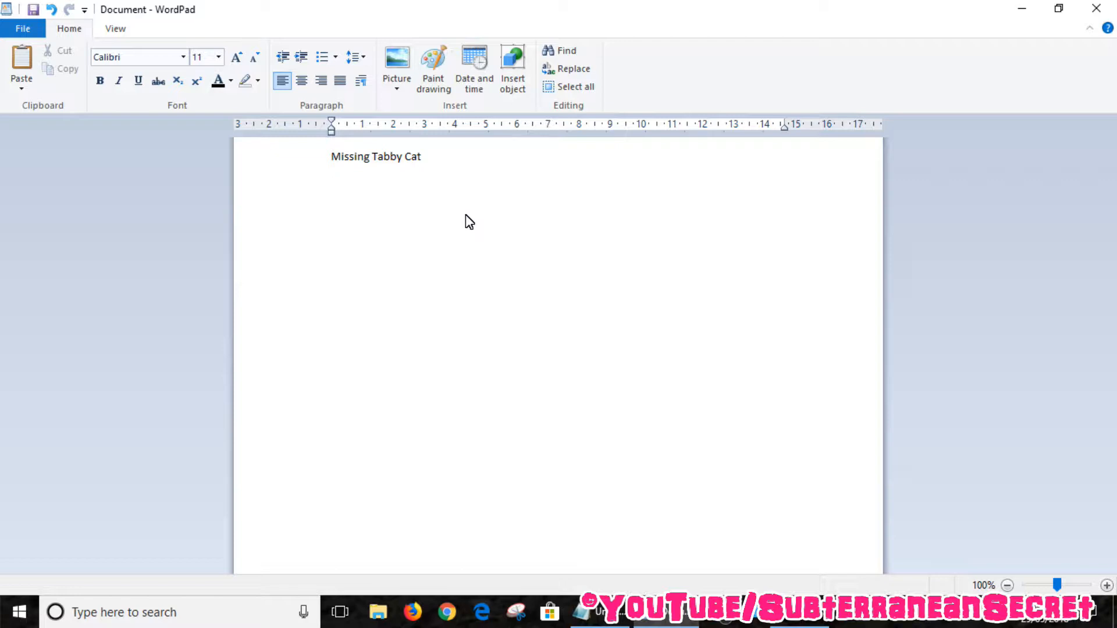
key(Enter)
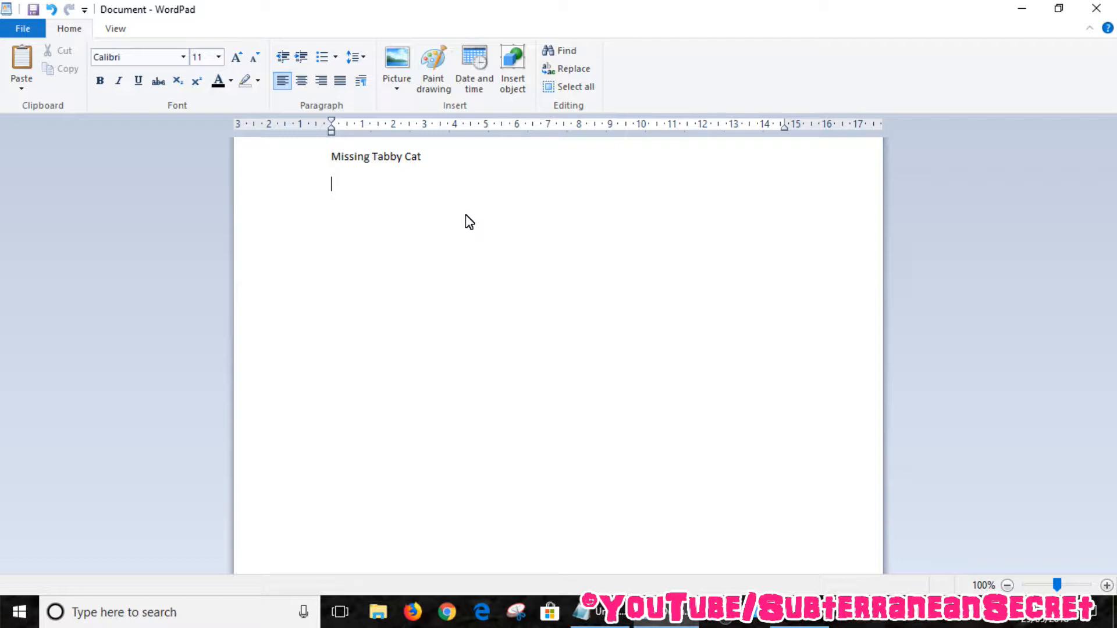
mouse_move(526, 126)
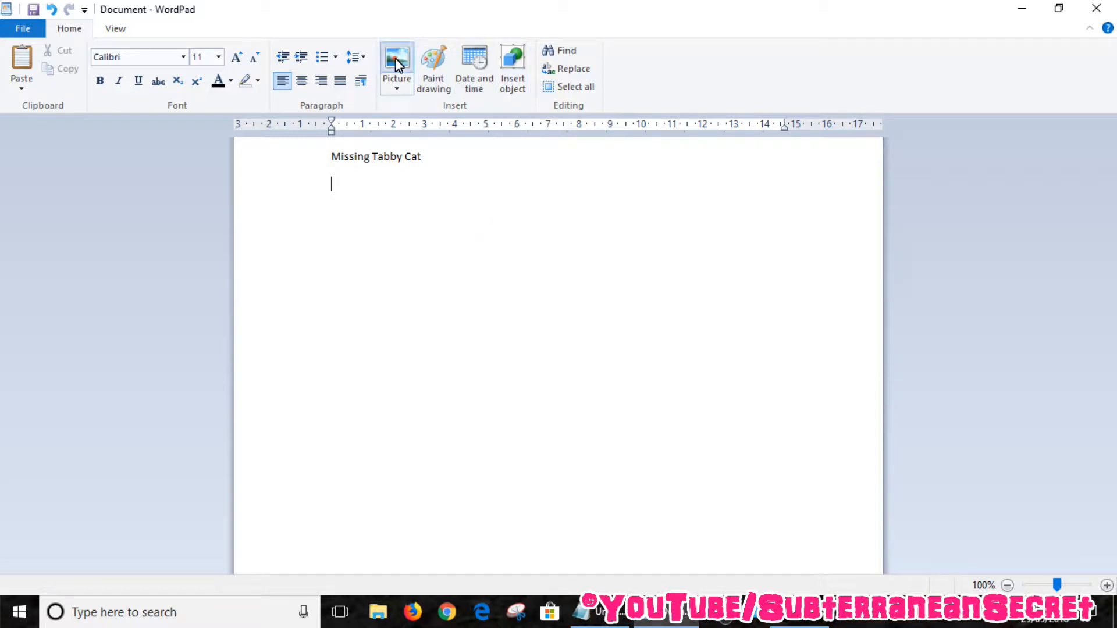
click(397, 61)
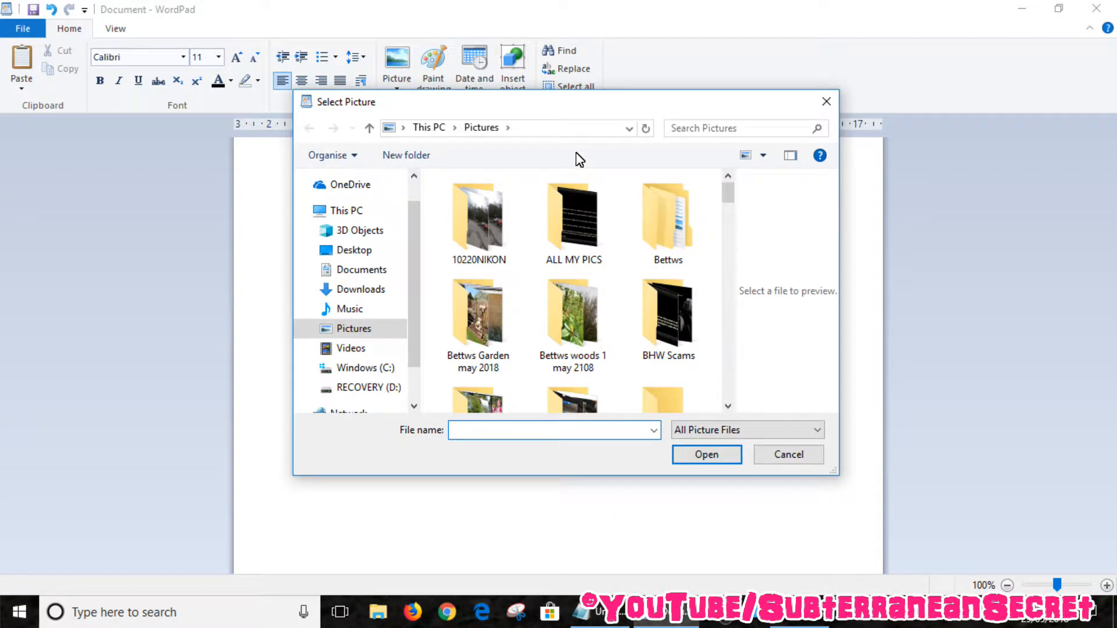
double_click(573, 216)
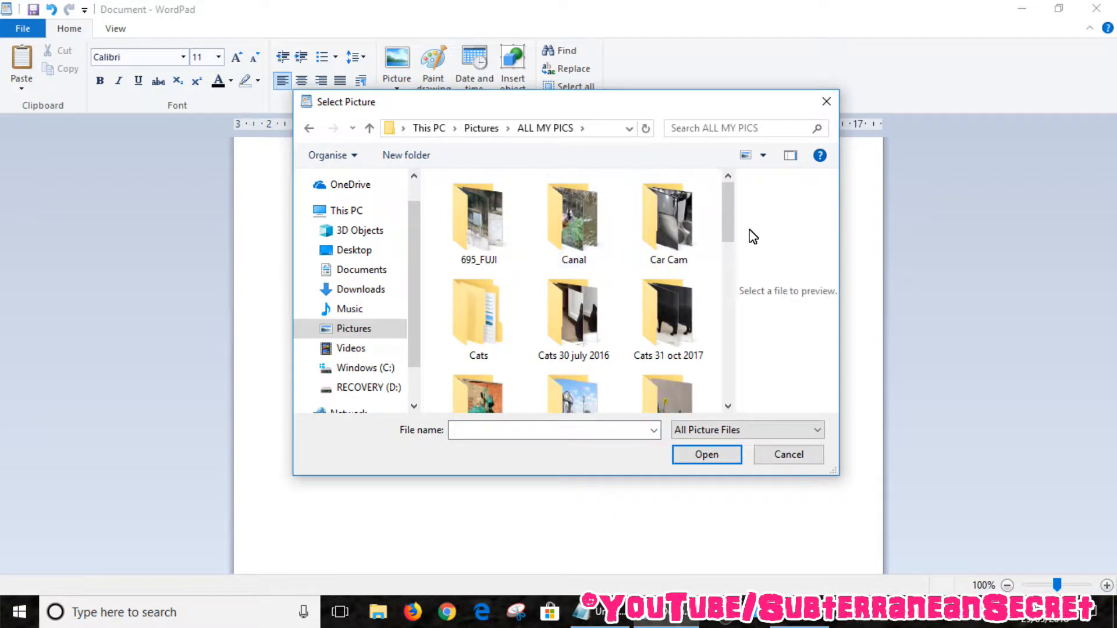
scroll(down, 3)
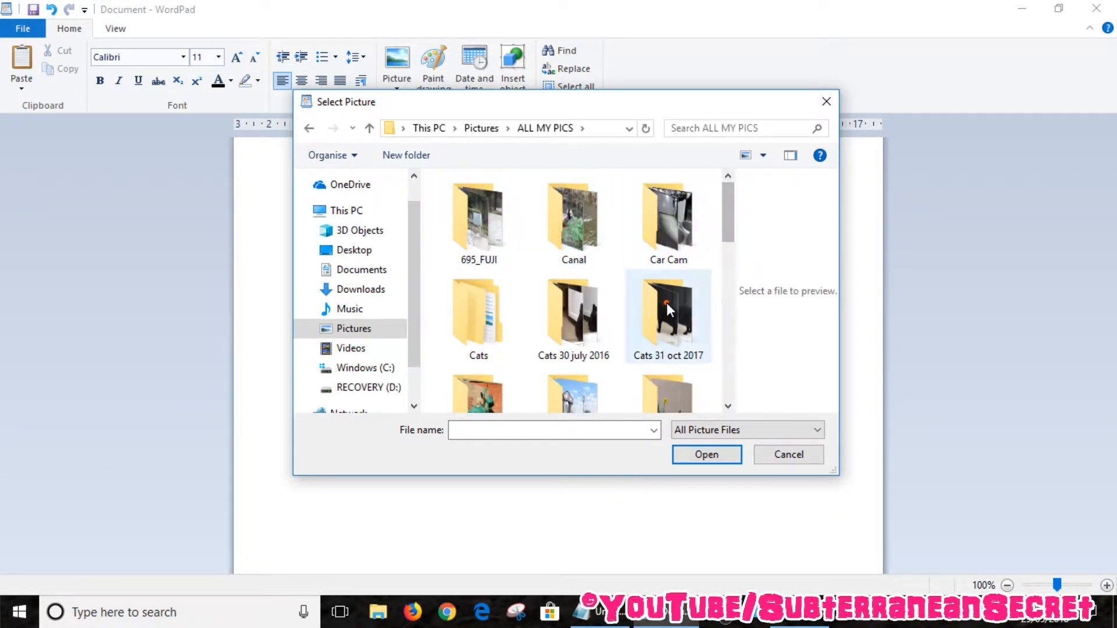
double_click(668, 313)
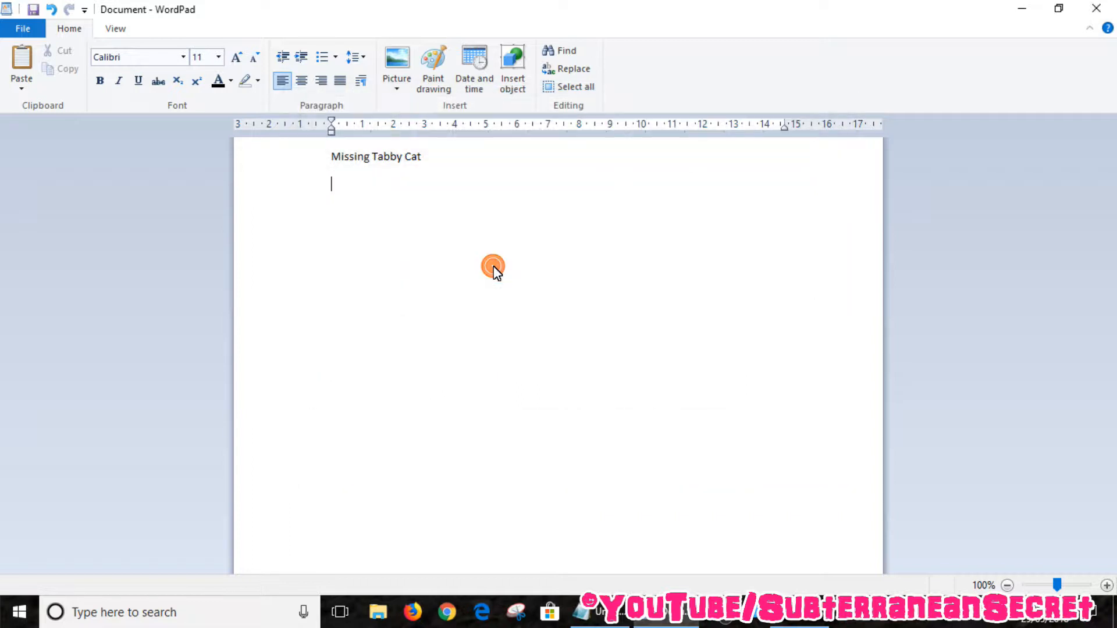
Copy the age-and-ear and timid-with-strangers sentences from Notepad and paste them below the photo
click(396, 61)
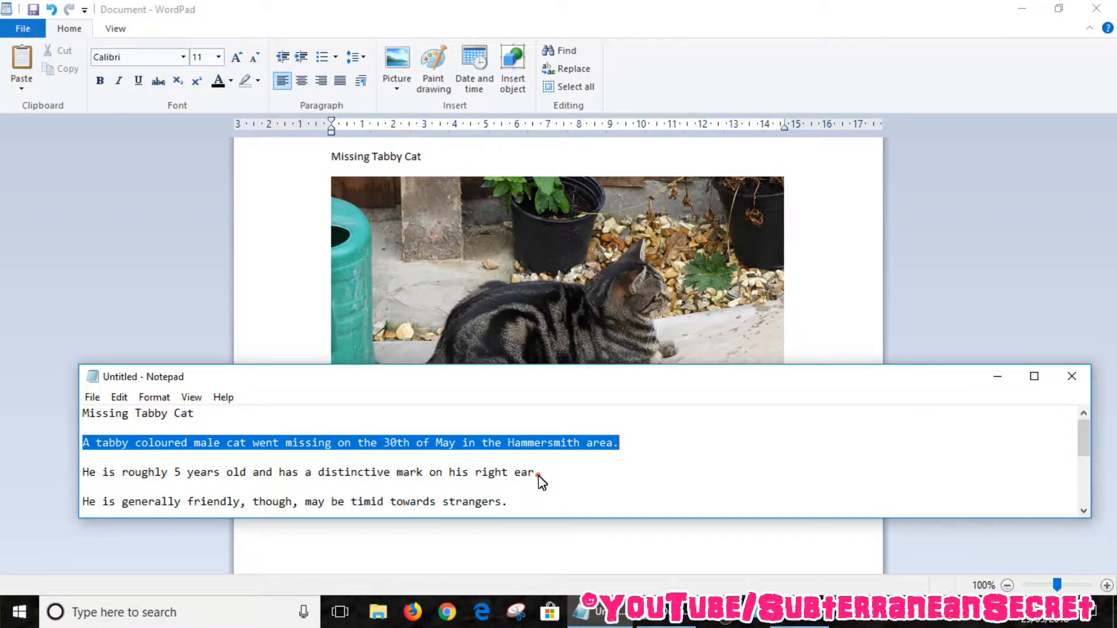
right_click(108, 488)
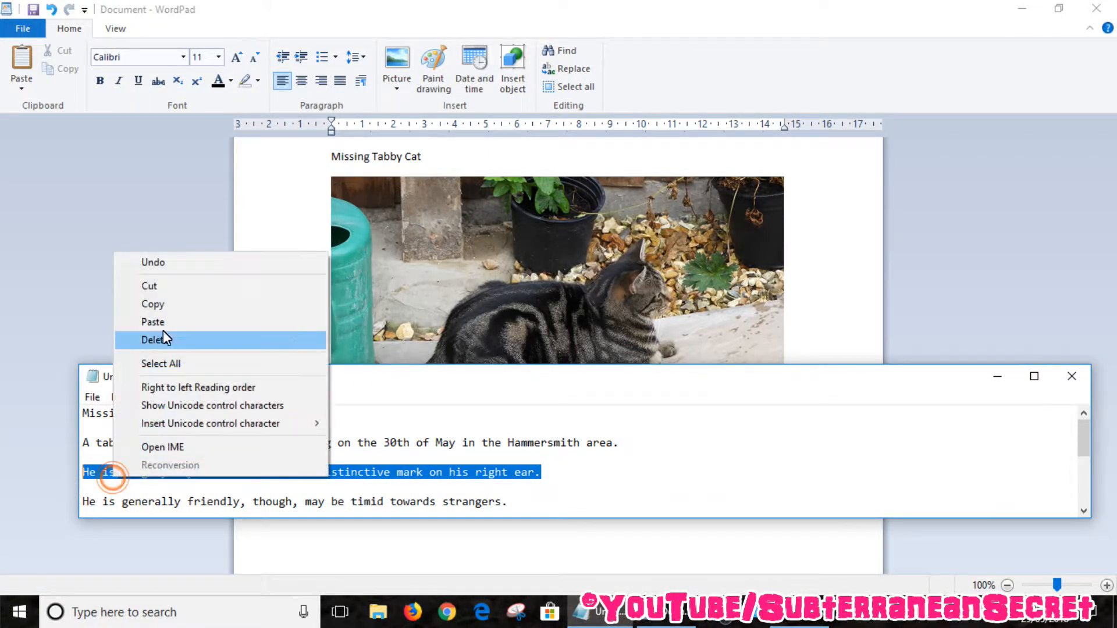
click(156, 340)
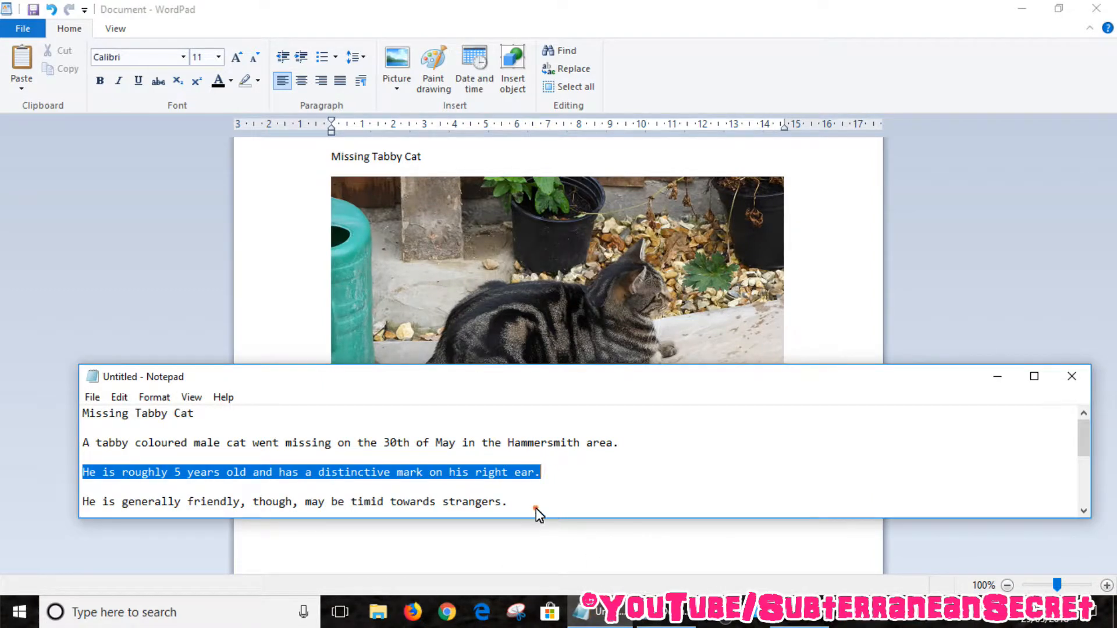
right_click(110, 502)
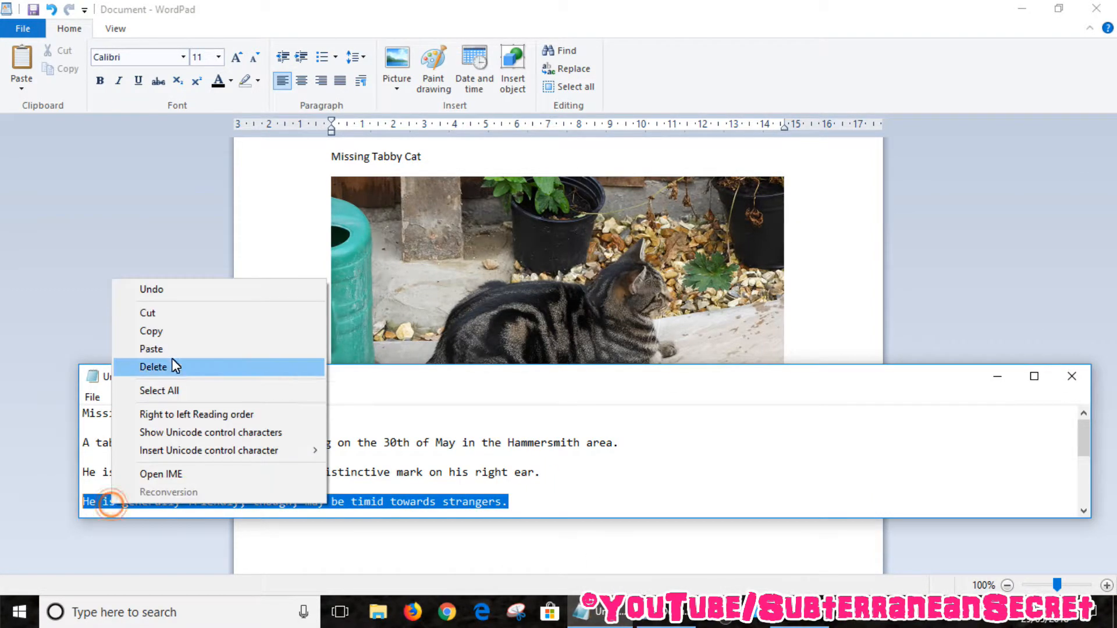
click(153, 367)
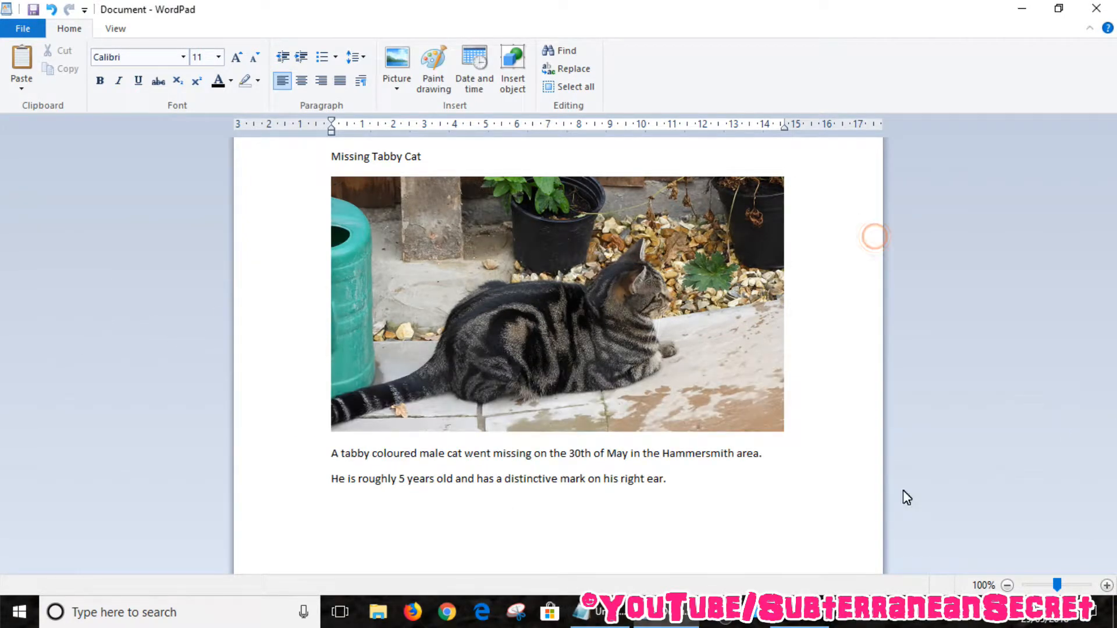
right_click(698, 497)
text(He is generally friendly, though, may be timid towards strangers.)
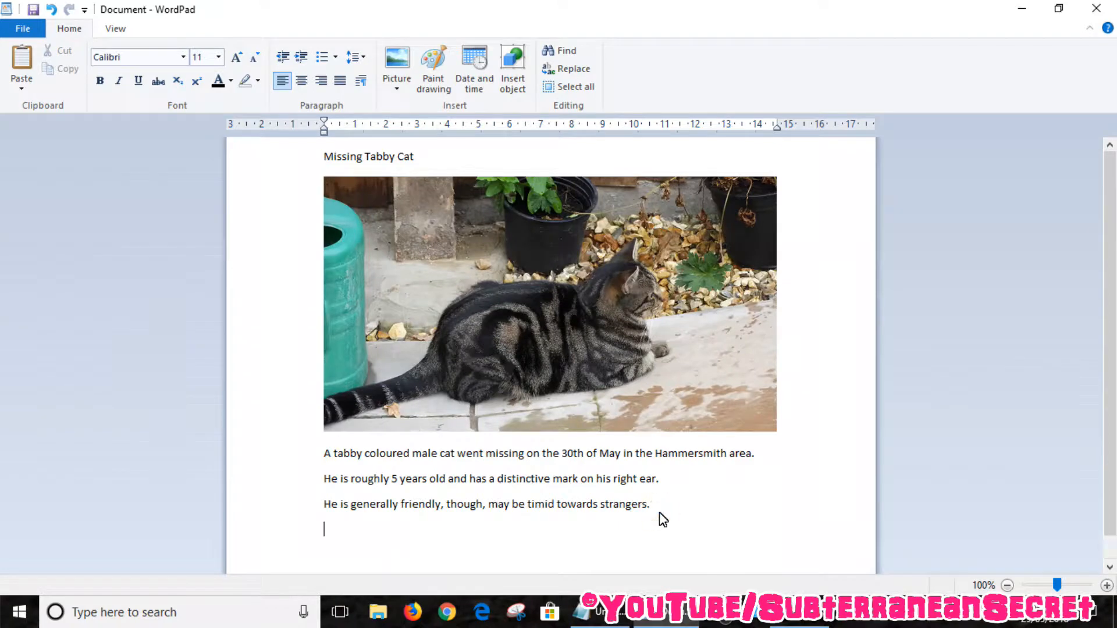
Type the contact appeal sentence and paste the number, email and £100 reward lines
text(If you have seen this cat or have any information, please contact me at the following phone number or email address.)
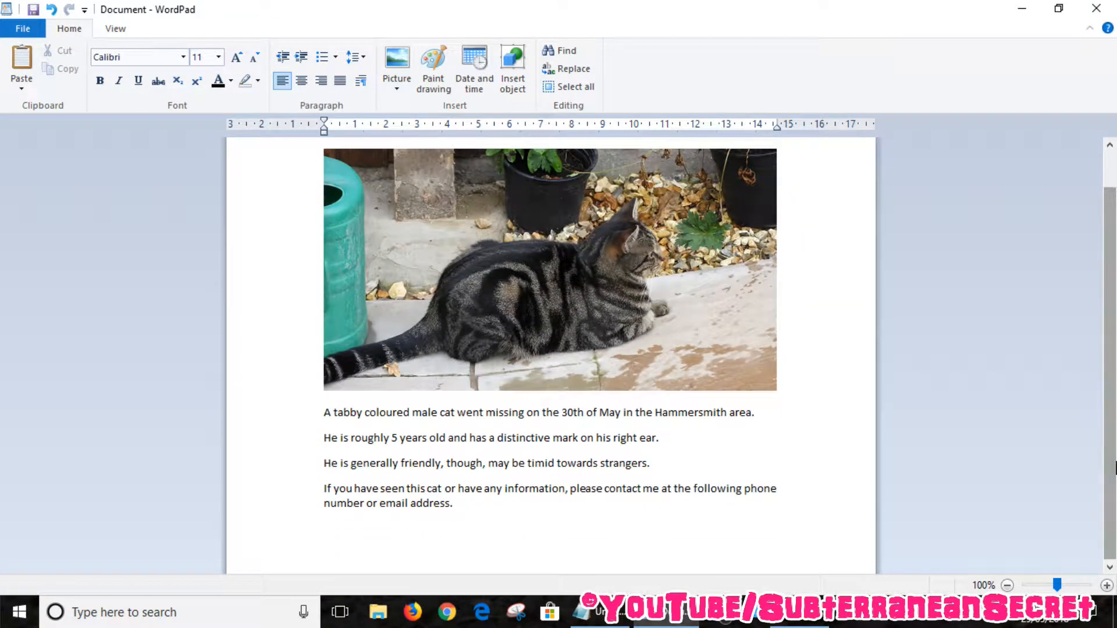
click(453, 504)
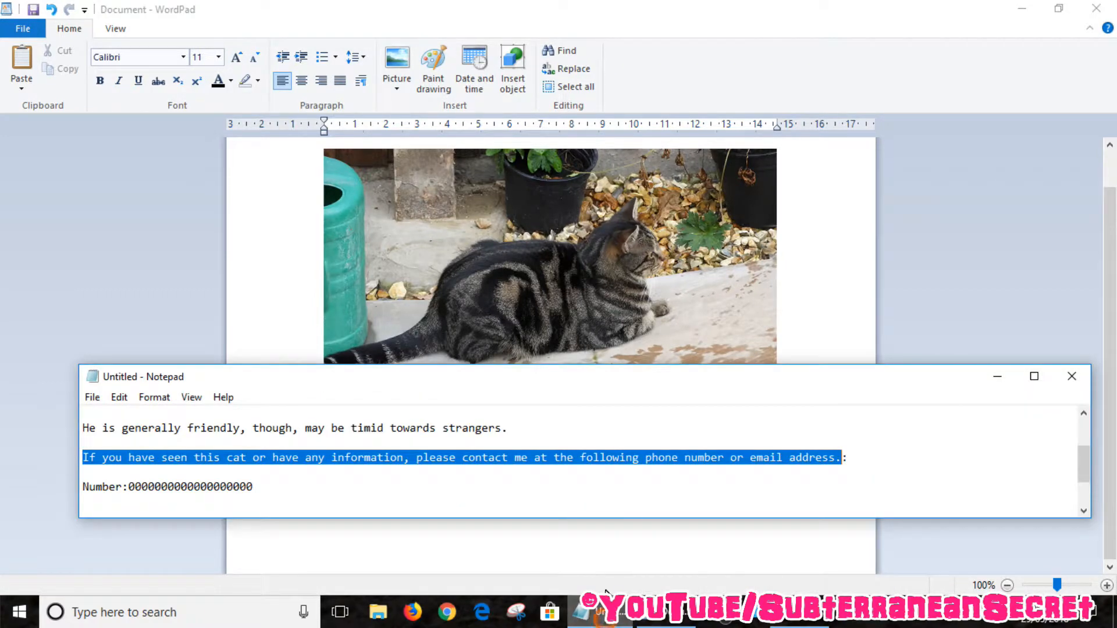
scroll(down, 3)
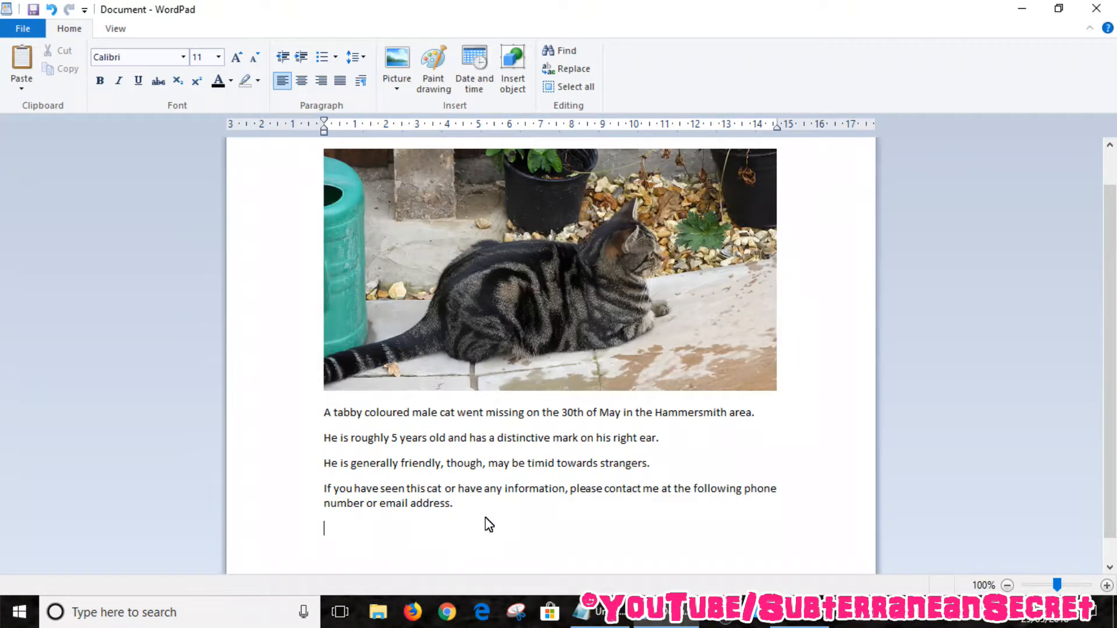
right_click(439, 530)
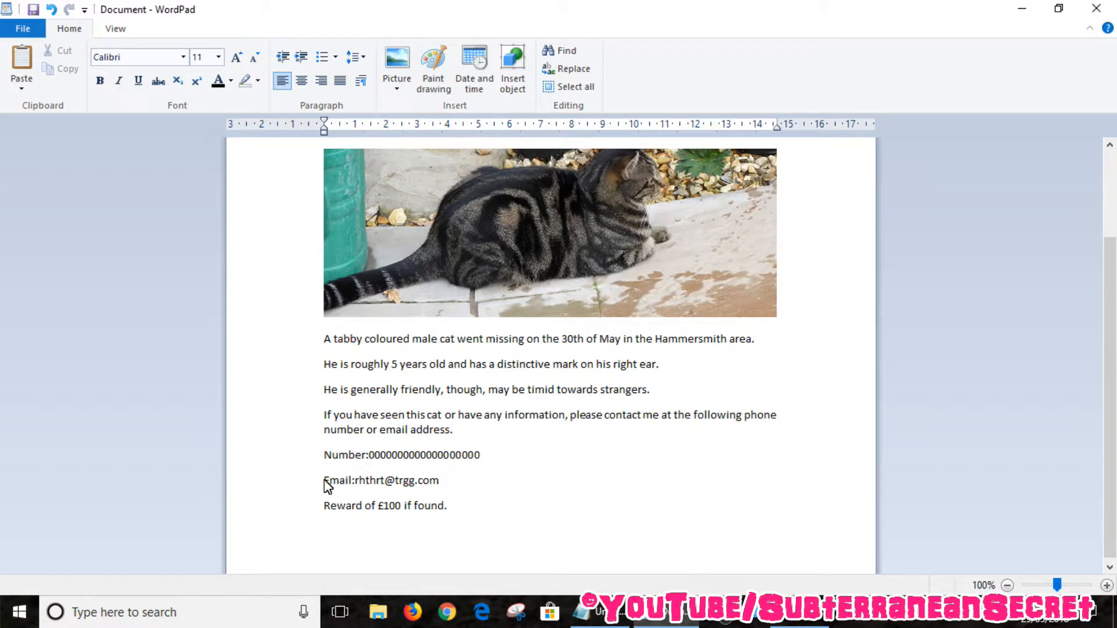
click(438, 480)
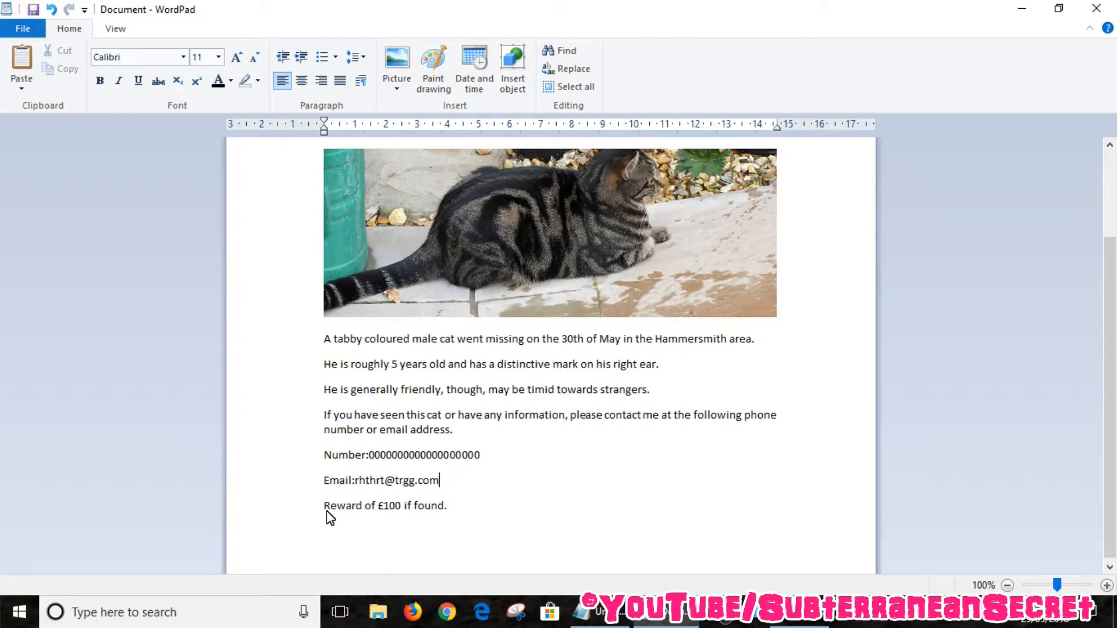
mouse_move(410, 527)
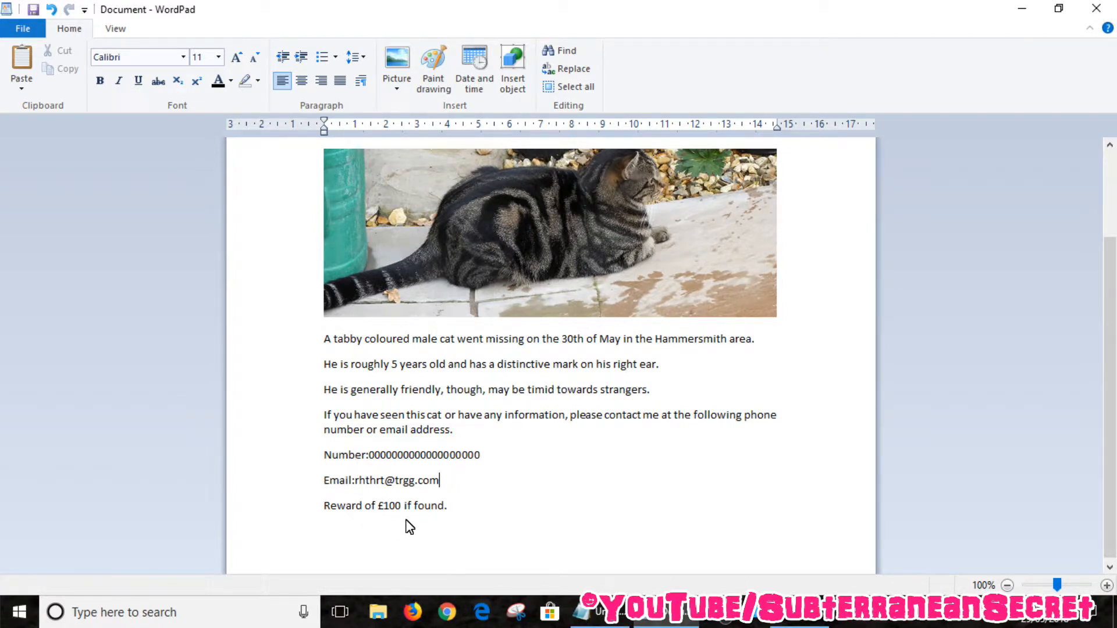
mouse_move(948, 248)
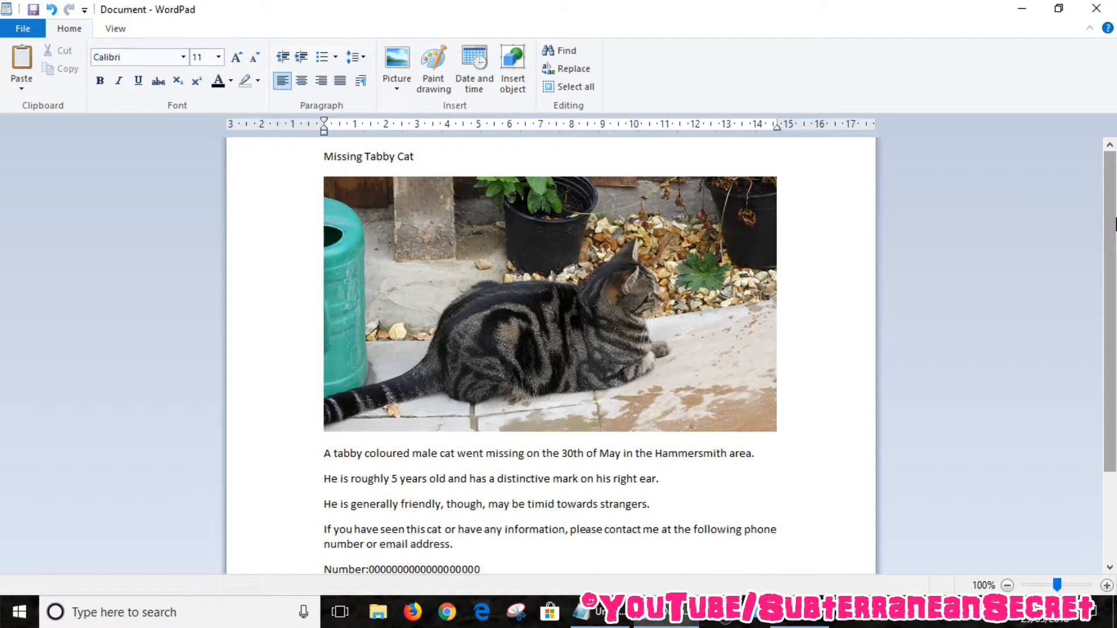
mouse_move(497, 168)
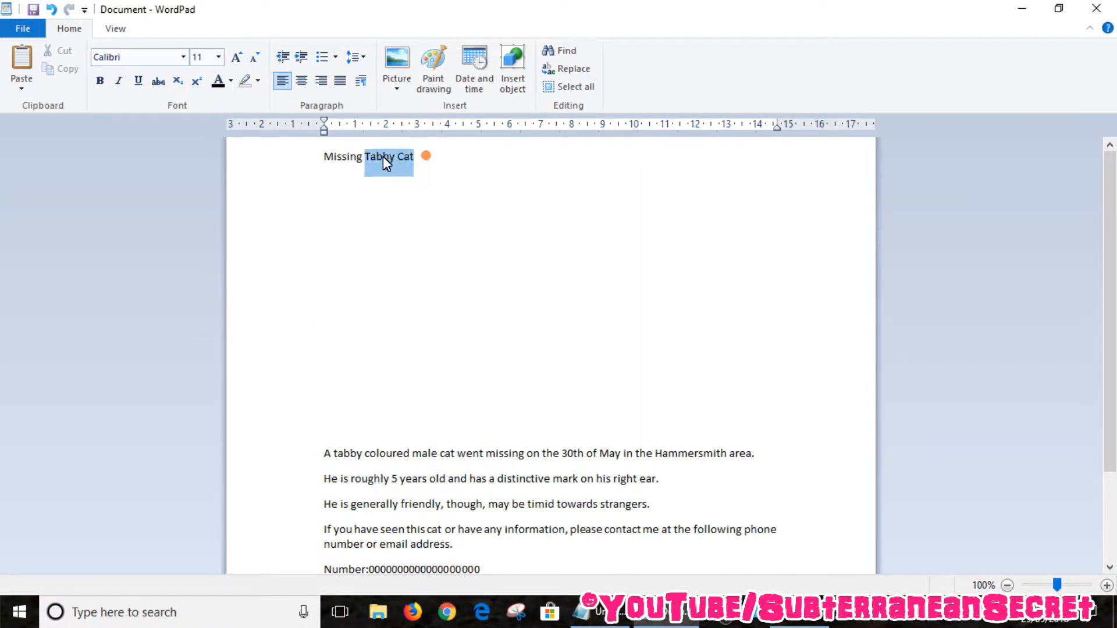
Enlarge the 'Missing Tabby Cat' title to 48 pt and centre it above the photo
click(396, 58)
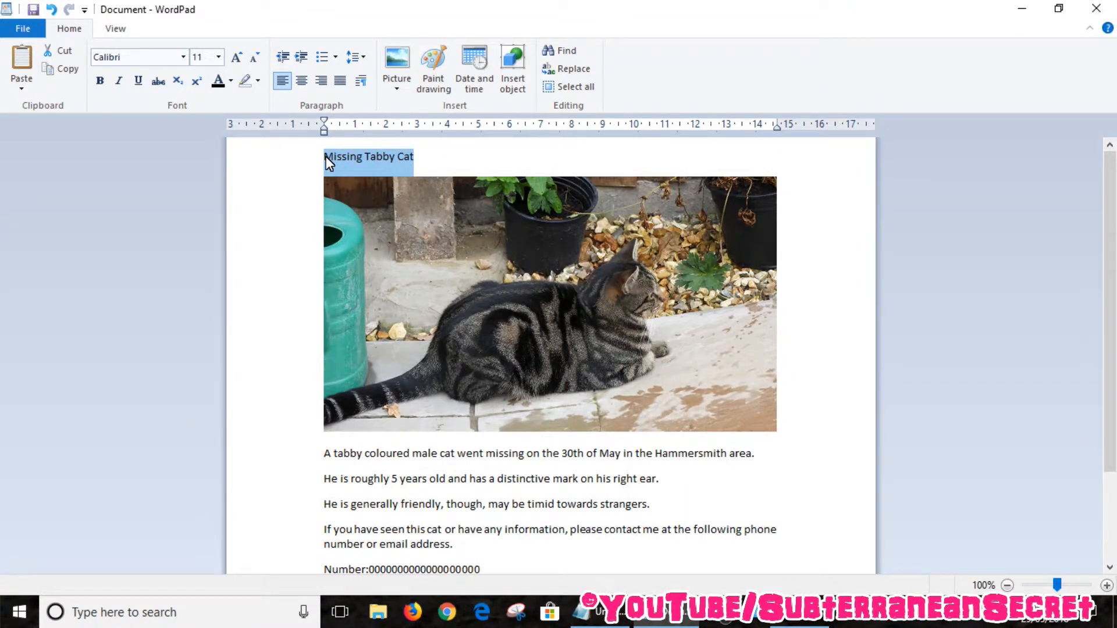
mouse_move(102, 58)
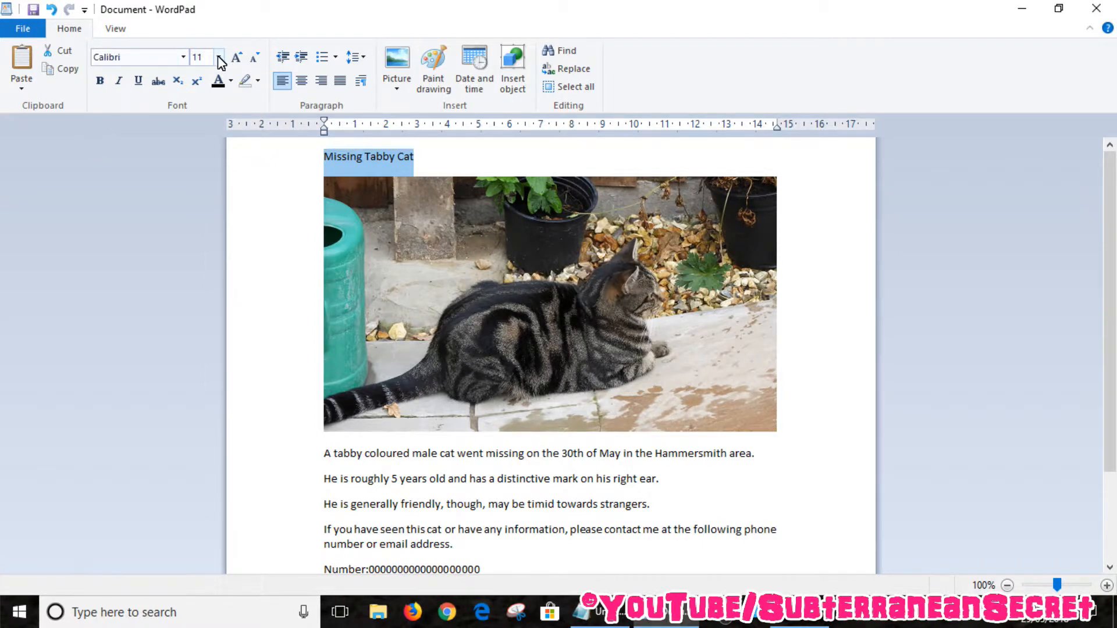
click(219, 57)
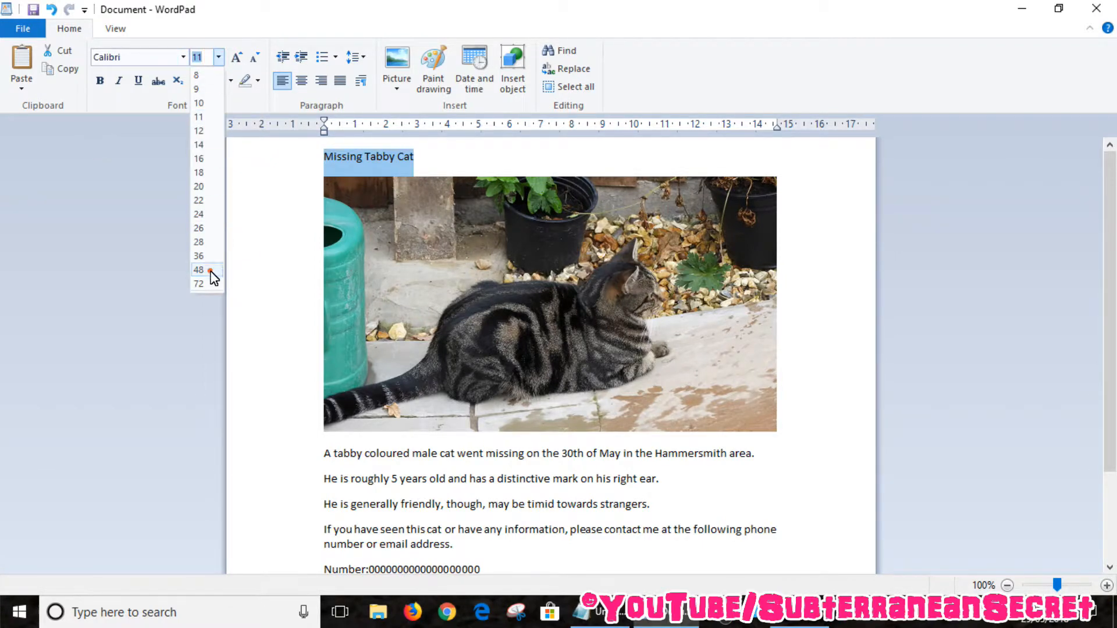
click(198, 270)
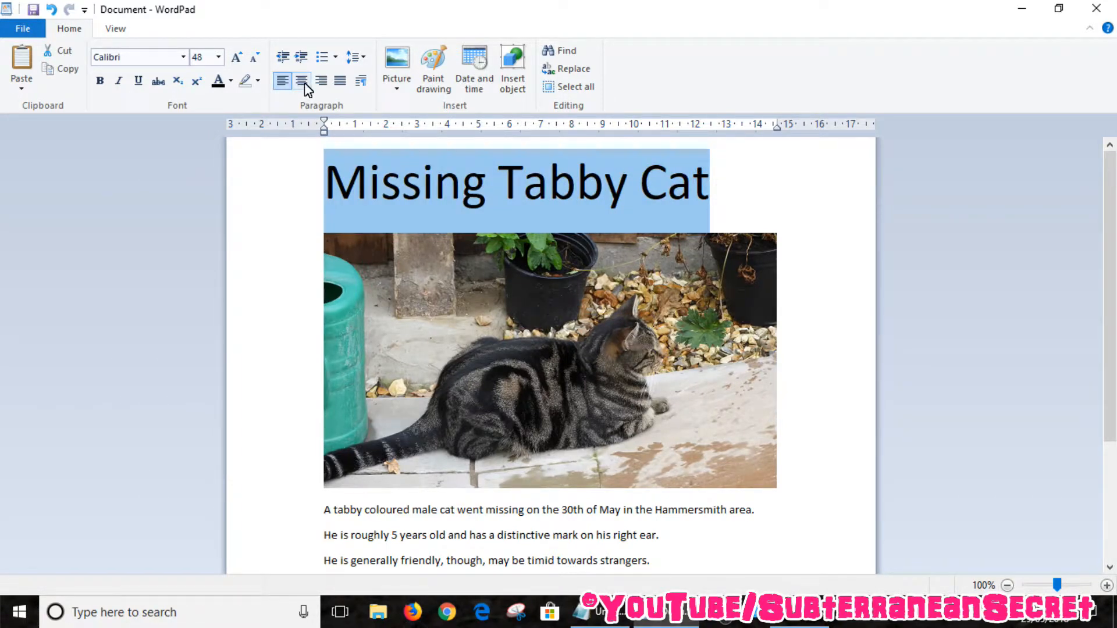
click(301, 80)
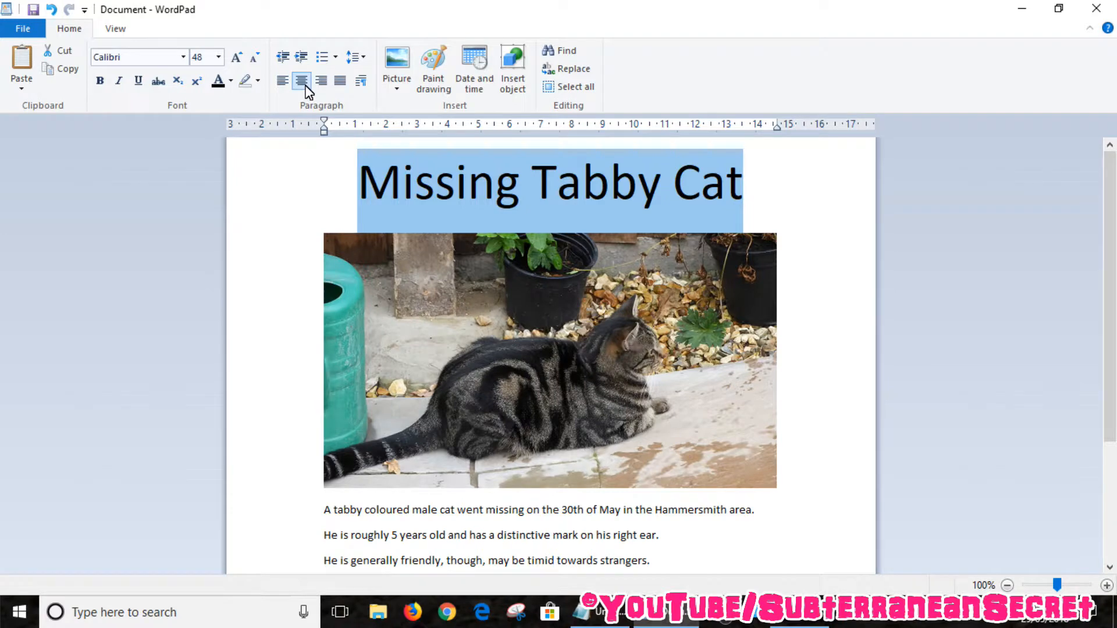
mouse_move(284, 81)
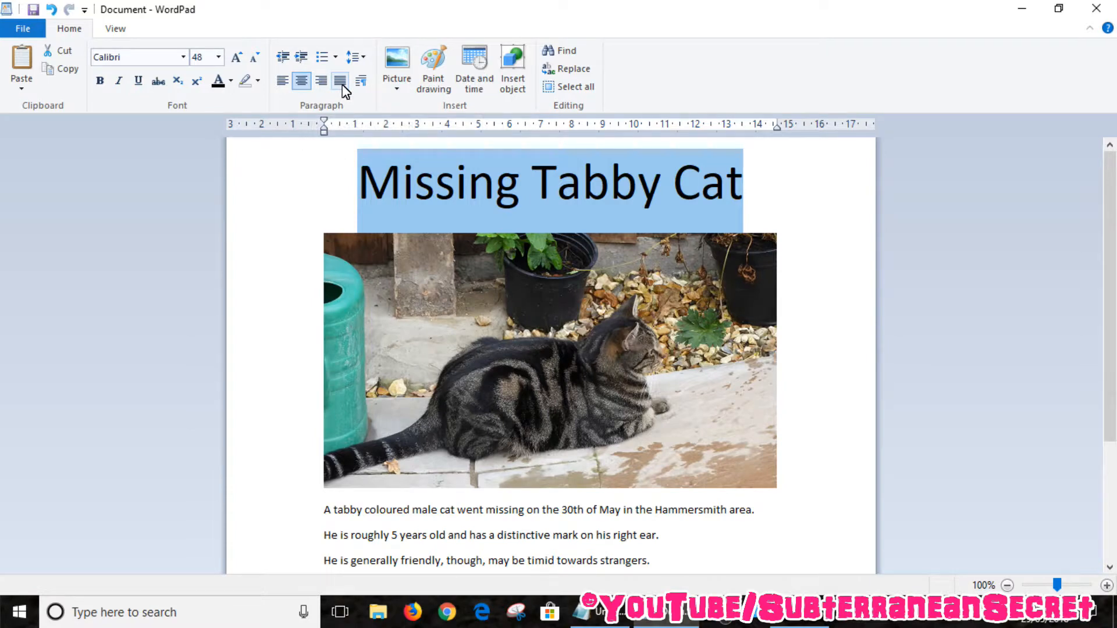
click(947, 160)
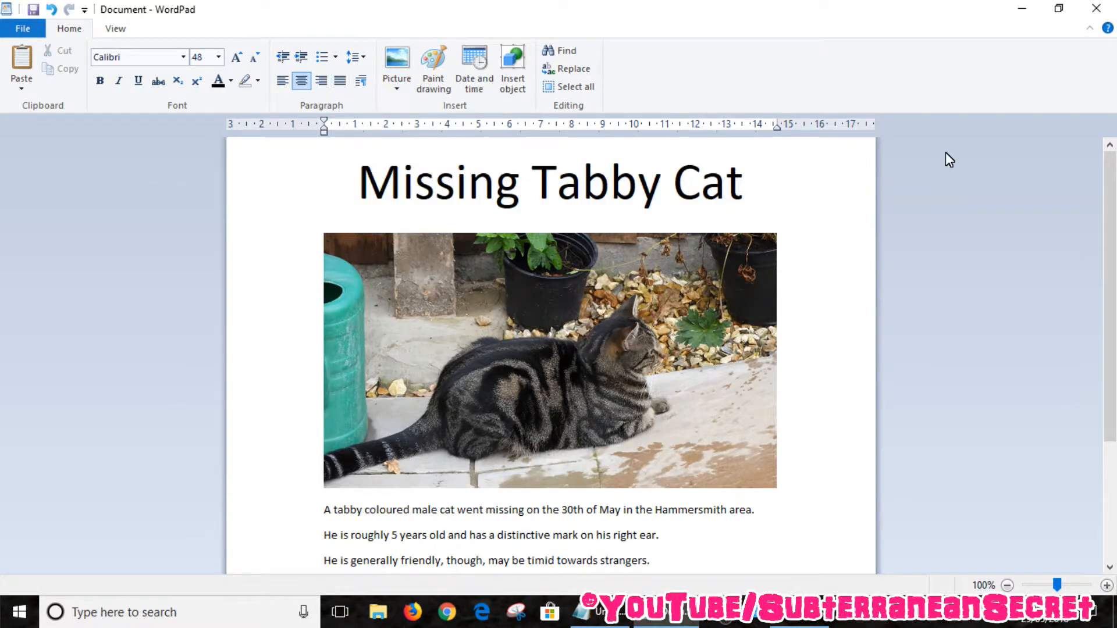
scroll(down, 3)
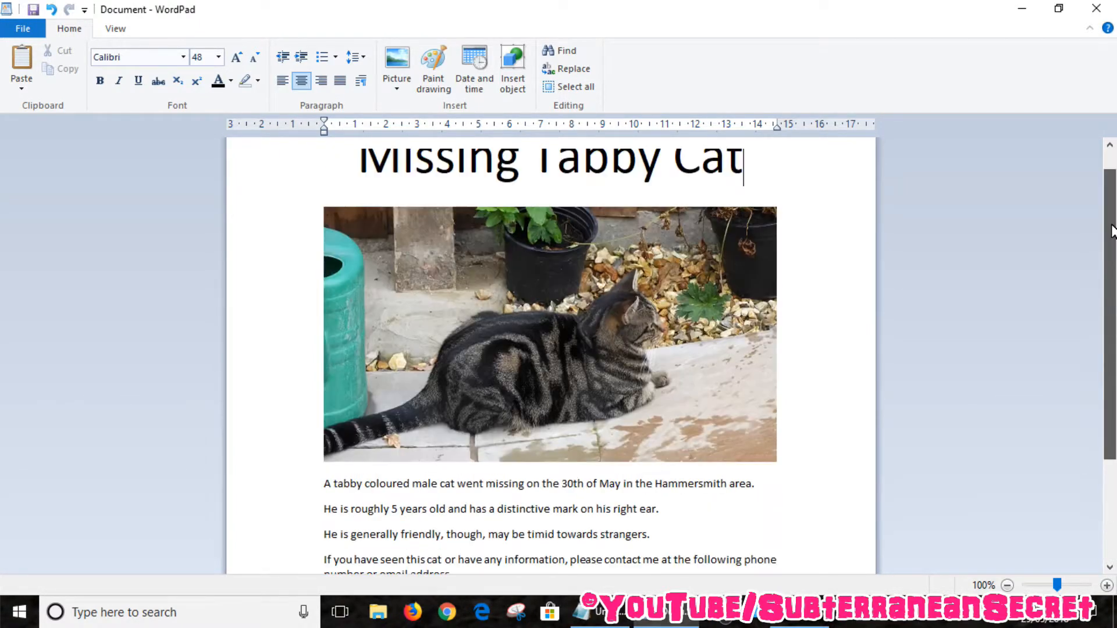
scroll(down, 3)
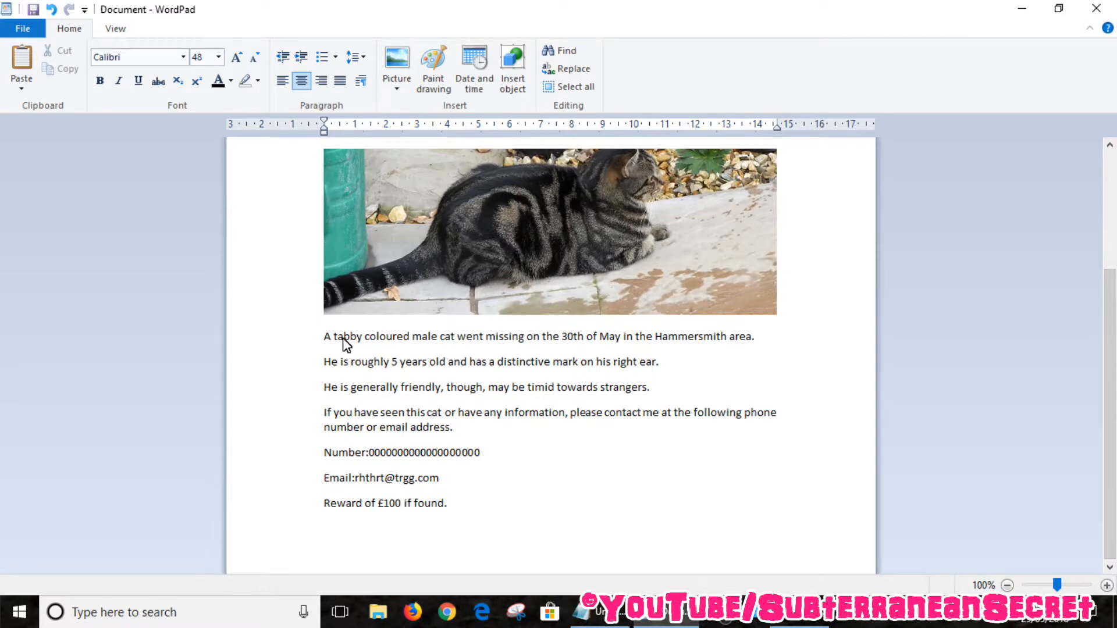
Set the details paragraphs, down to the reward line, to 16 pt
click(339, 341)
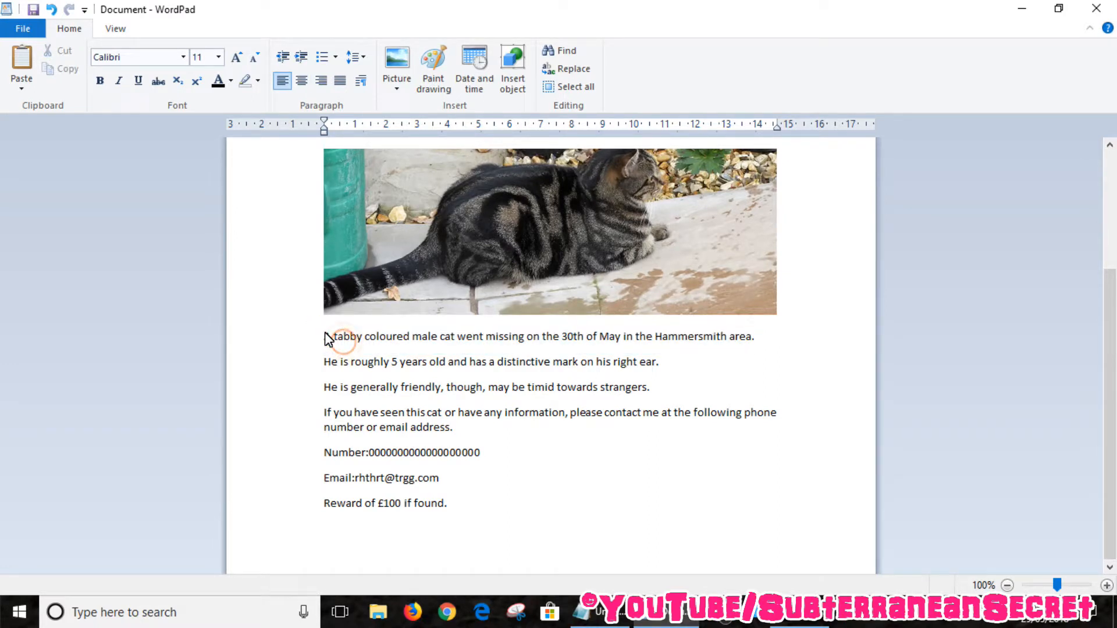
click(568, 86)
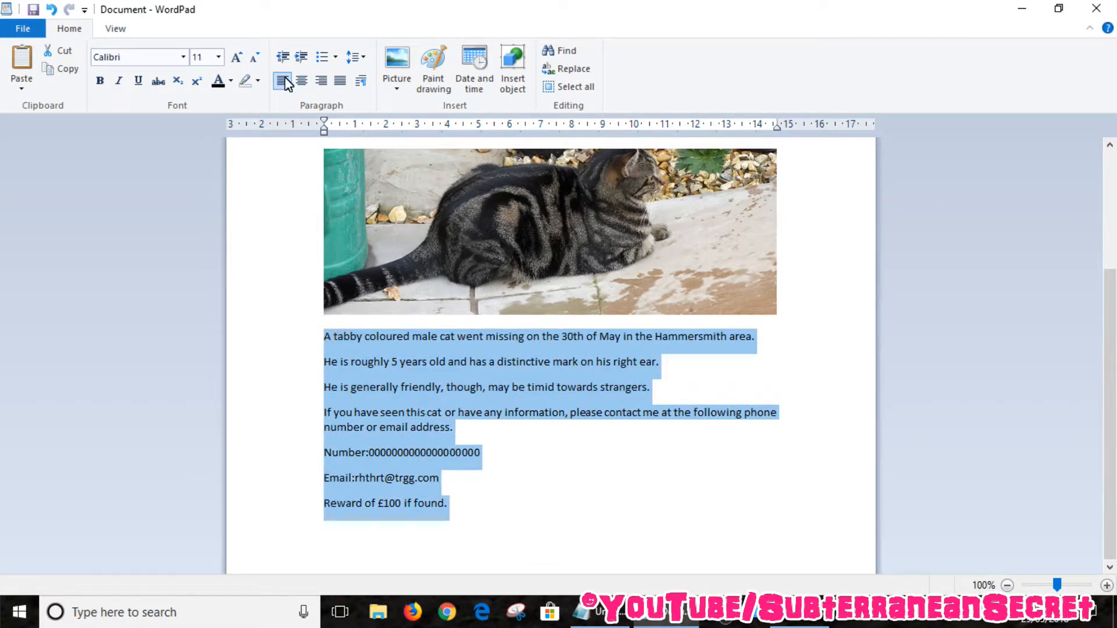
click(218, 57)
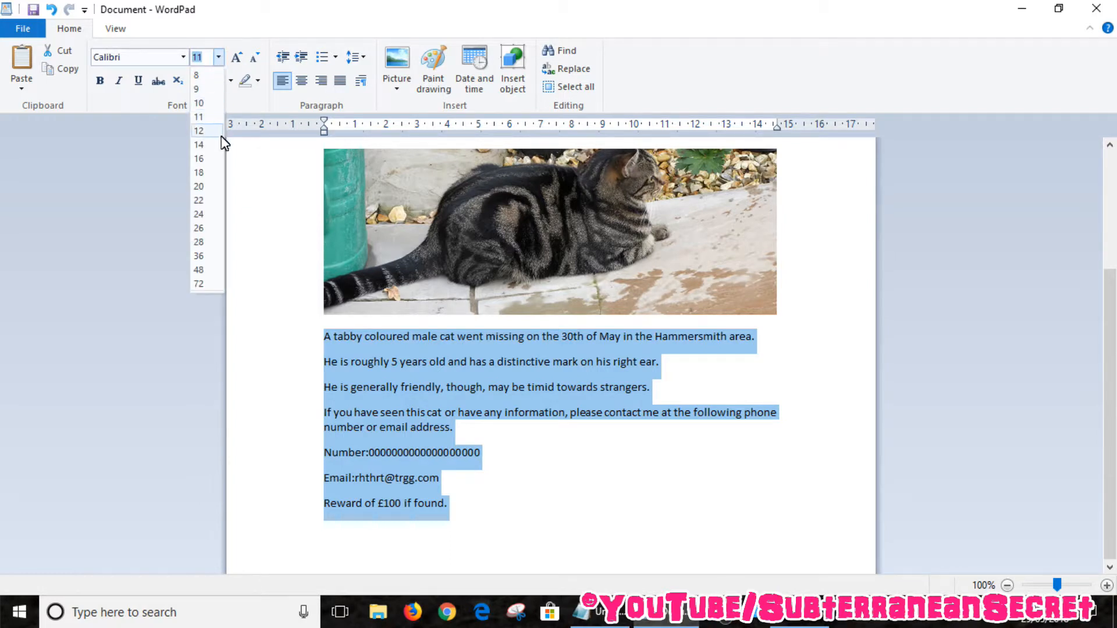
click(198, 158)
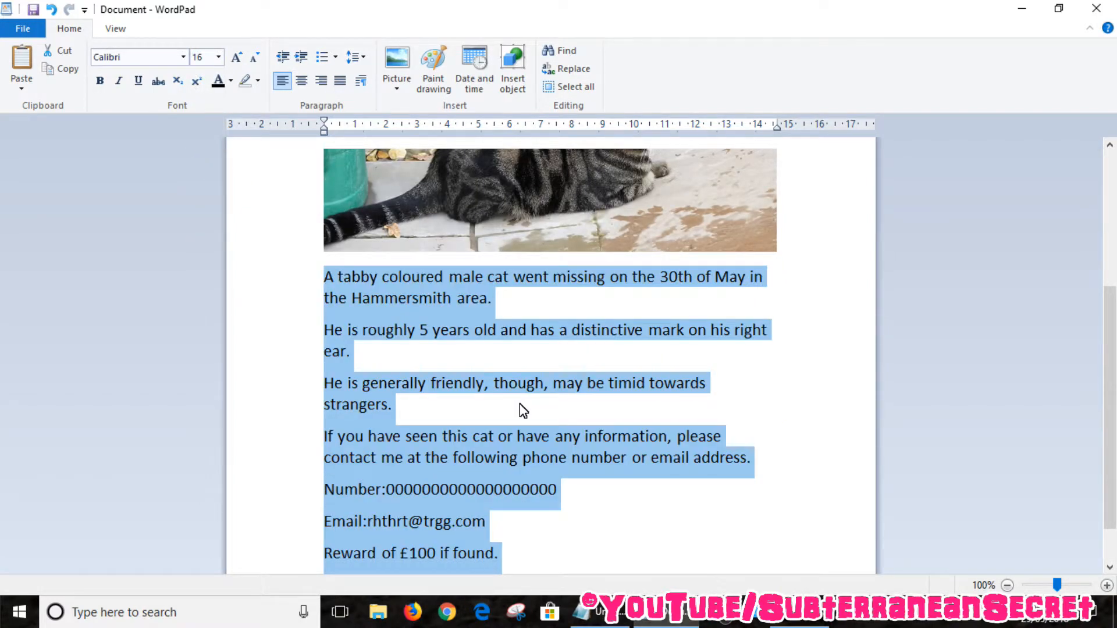
Apply round bullets to the selected details paragraphs
click(325, 277)
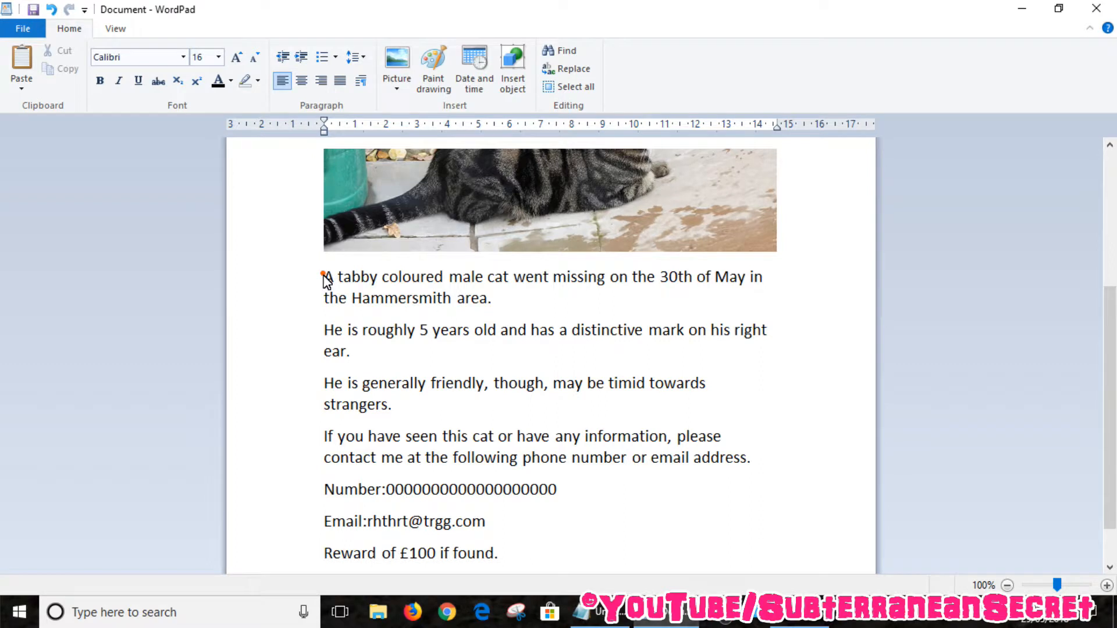
click(568, 87)
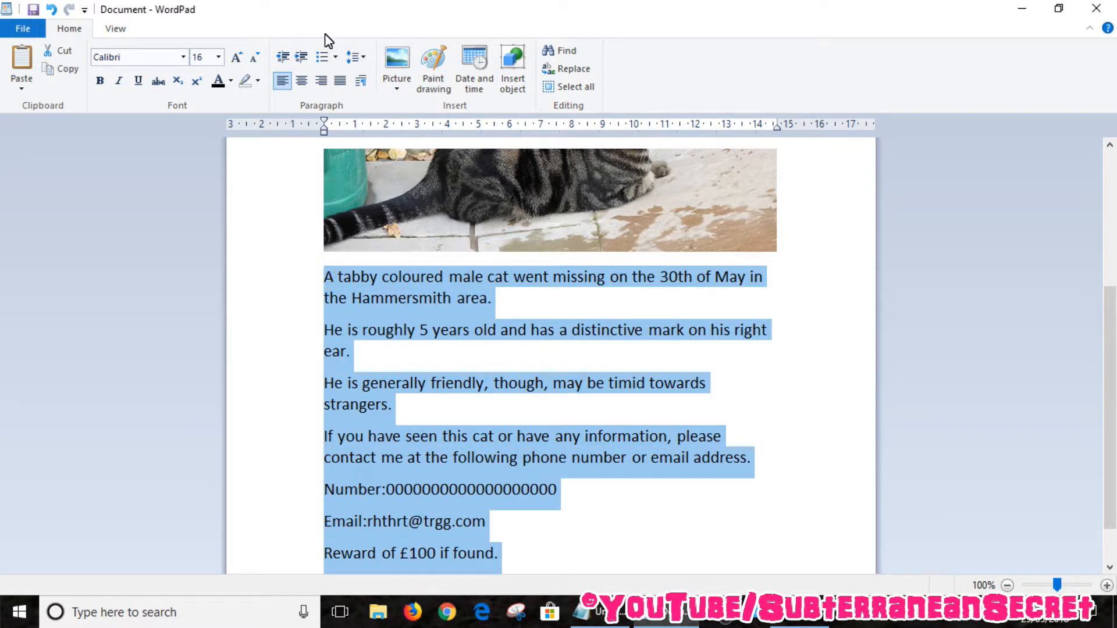
mouse_move(321, 57)
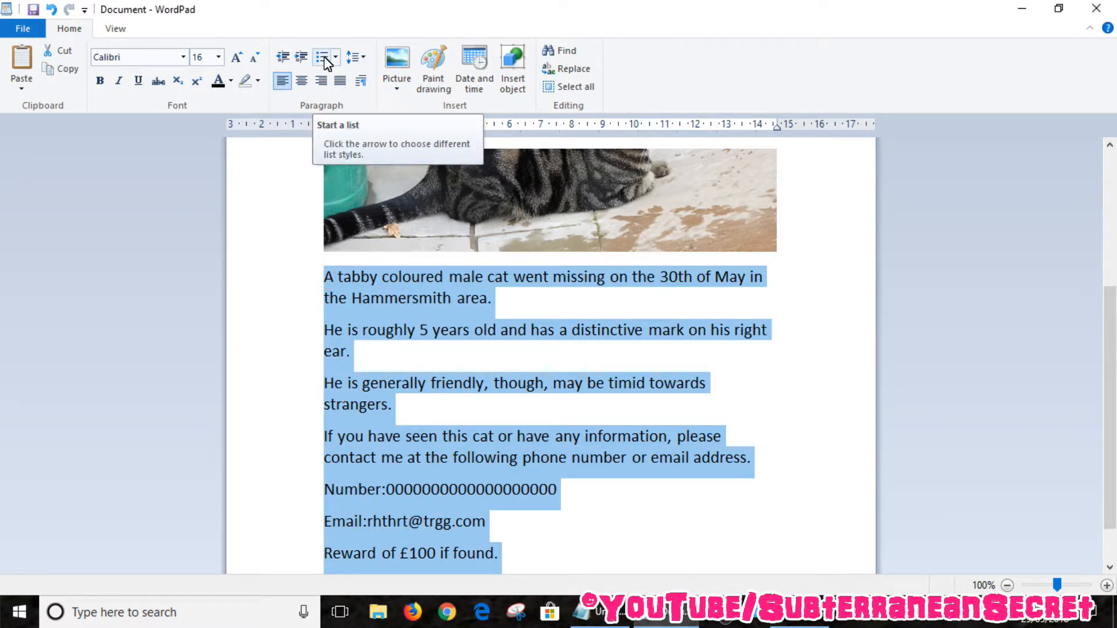
click(333, 57)
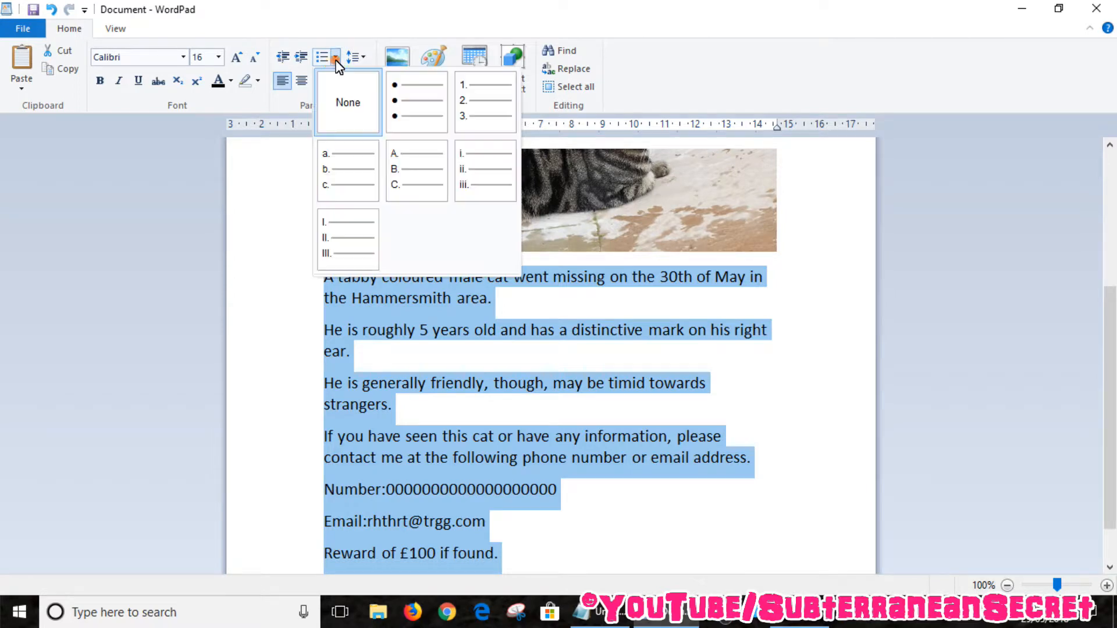
click(410, 102)
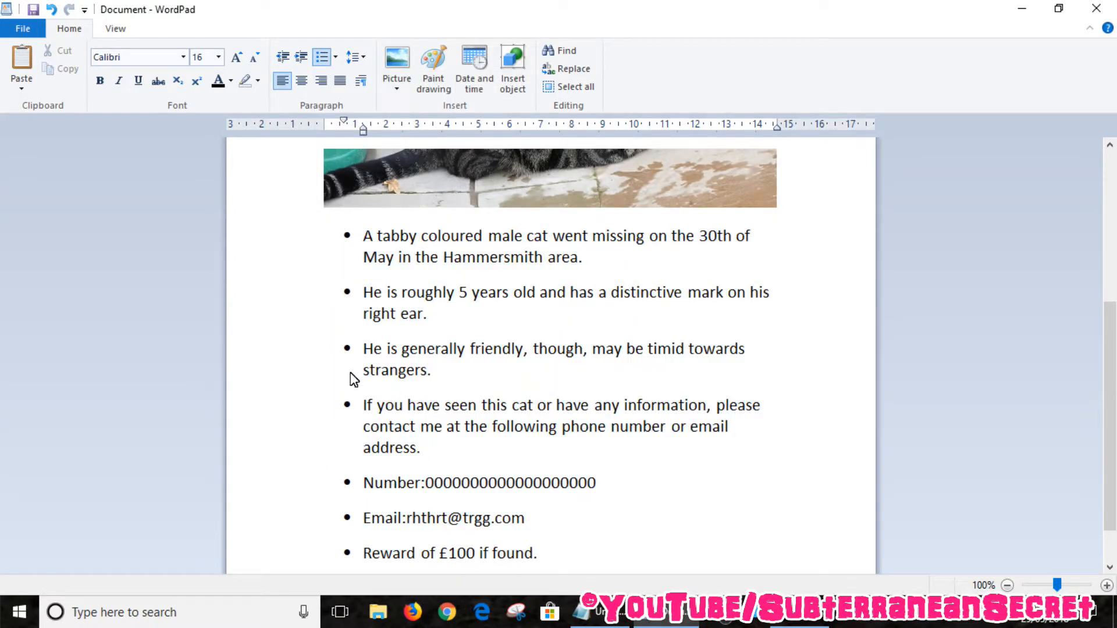
scroll(down, 3)
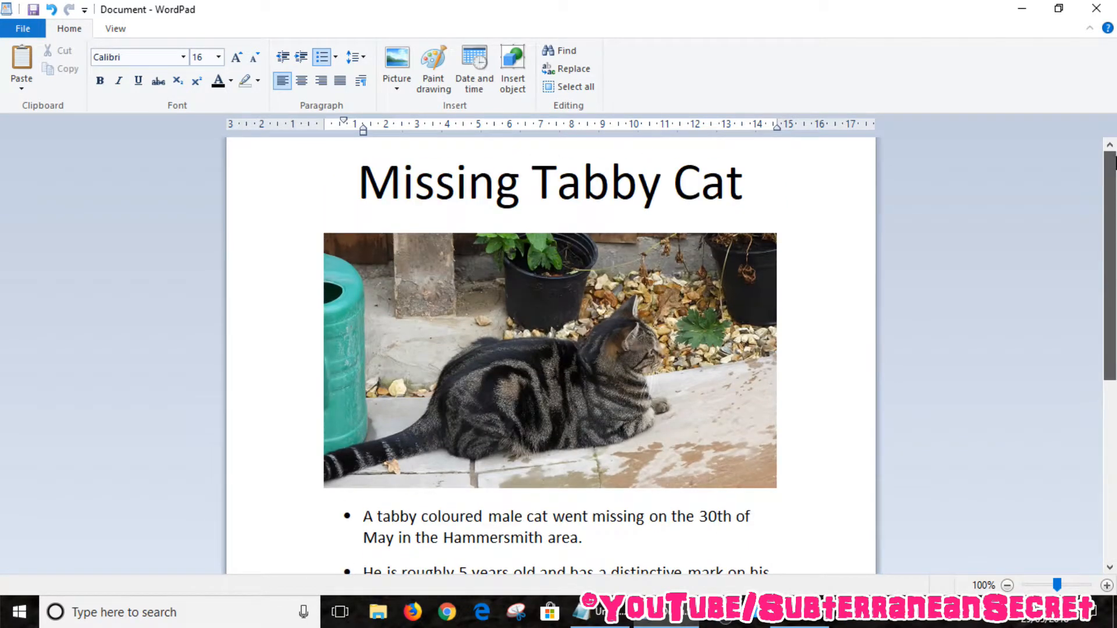
Colour the 'Missing Tabby Cat' title with the dark red text colour swatch
scroll(down, 3)
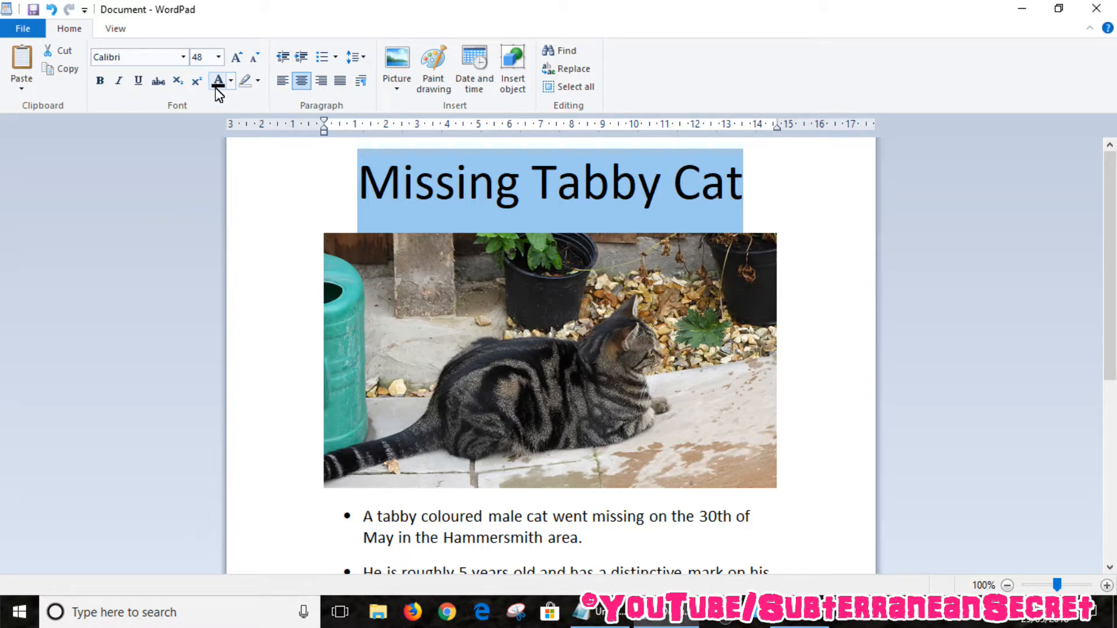
click(229, 81)
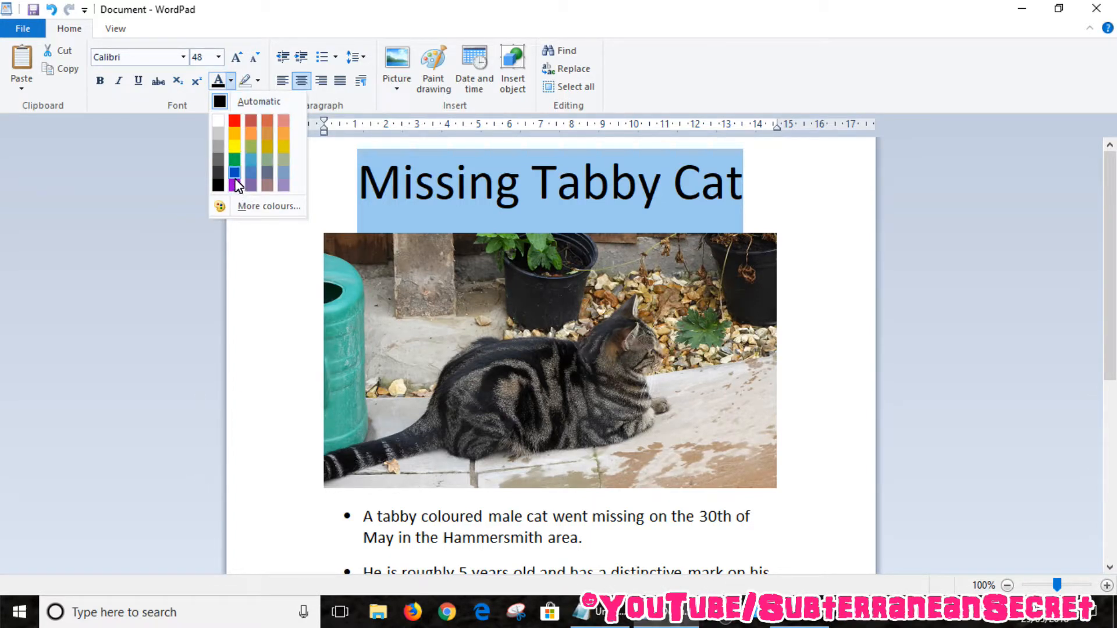
mouse_move(253, 124)
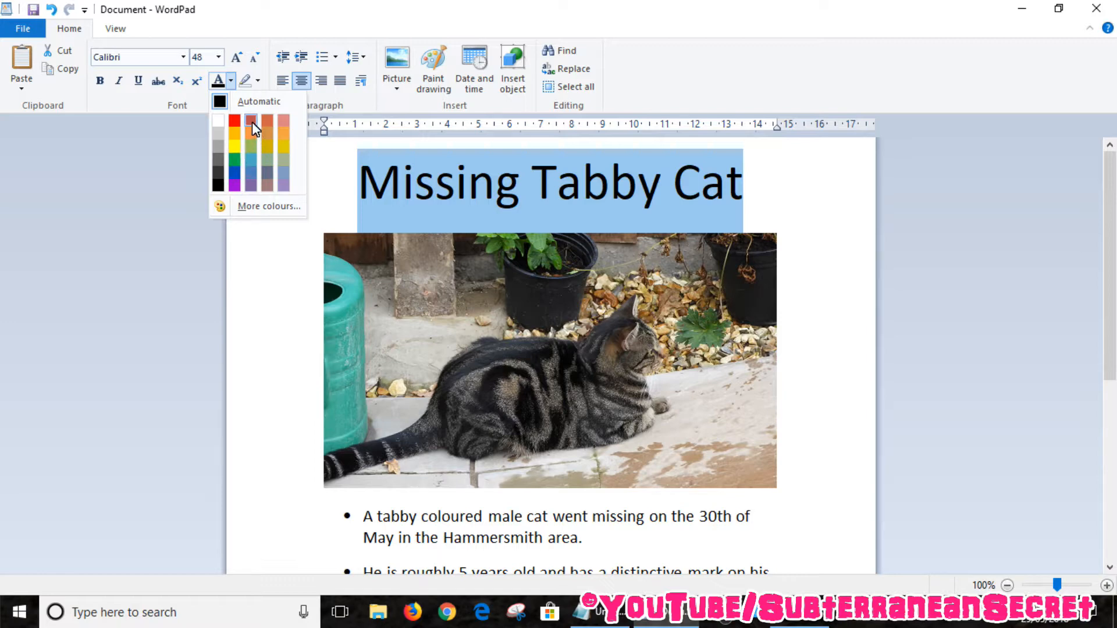
click(250, 121)
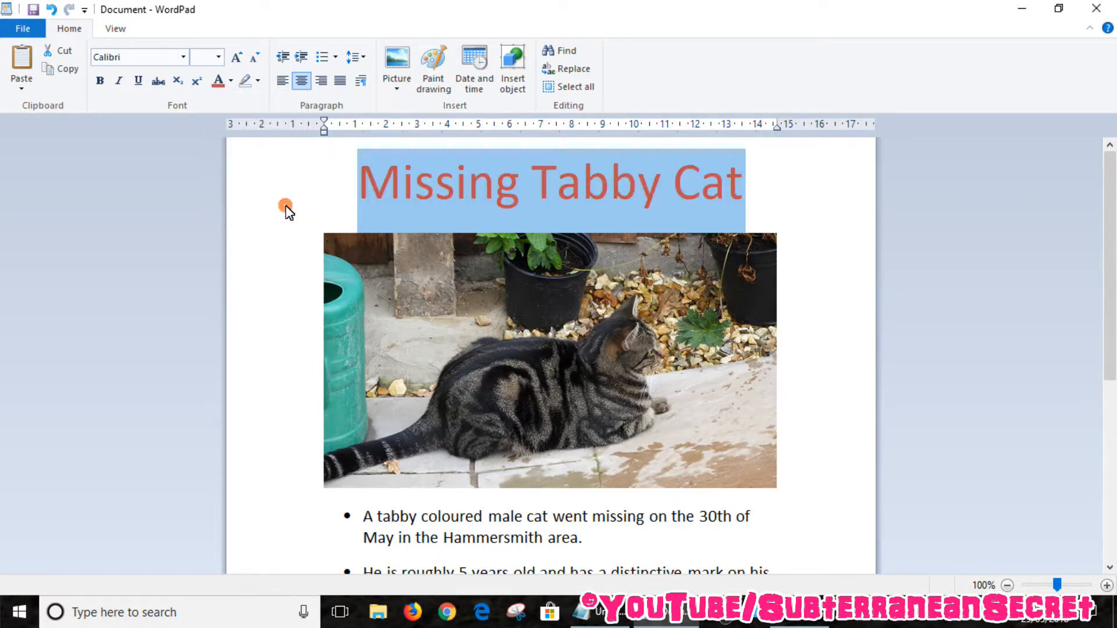
click(715, 201)
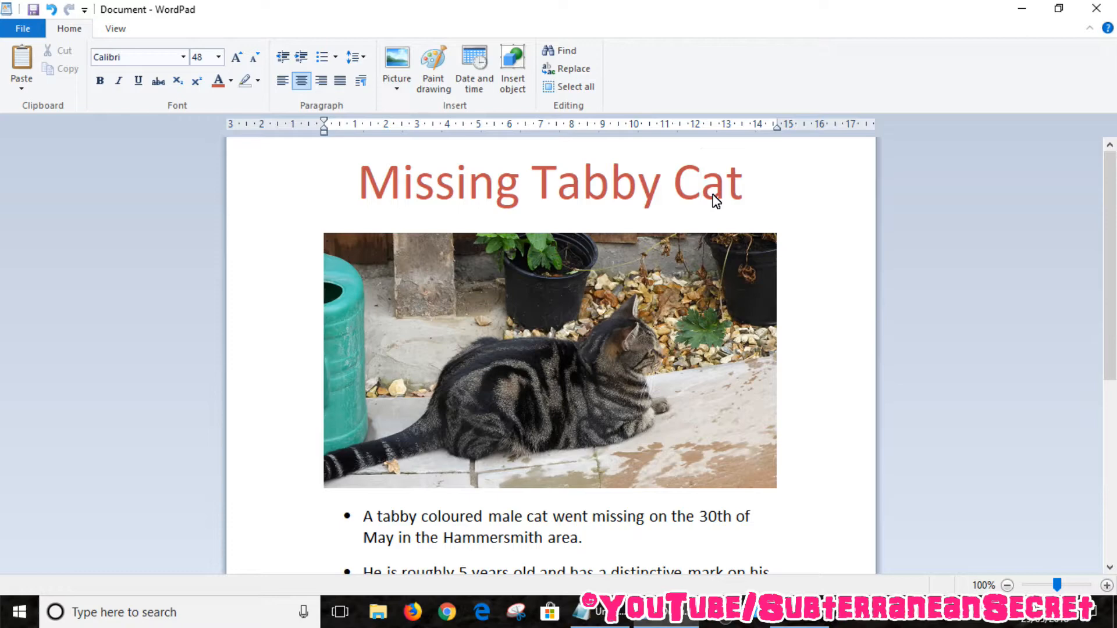
scroll(down, 3)
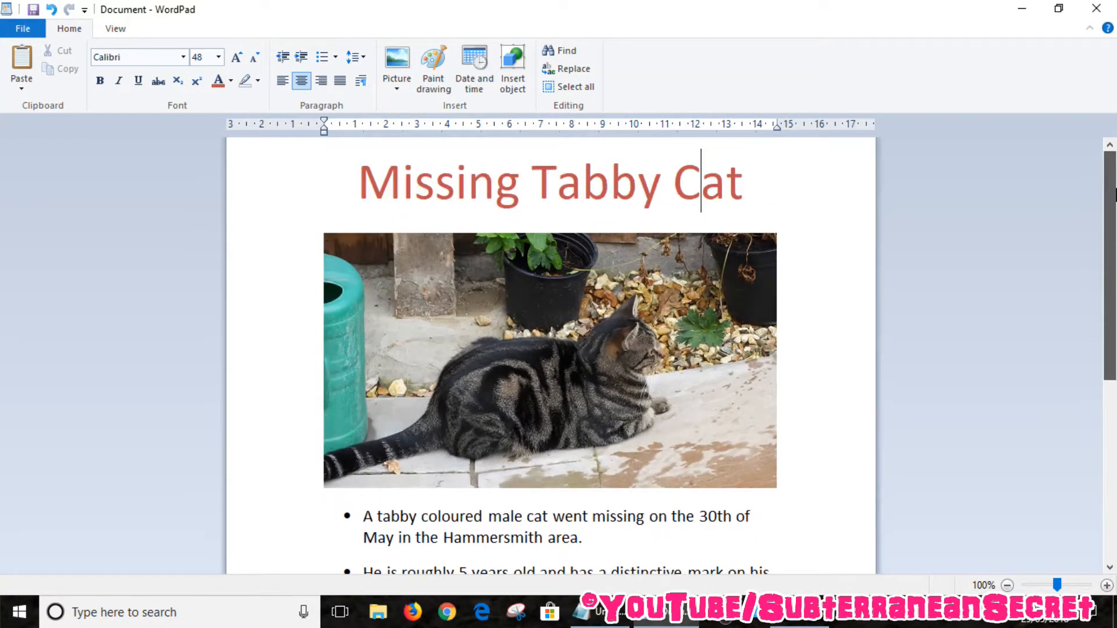
mouse_move(636, 212)
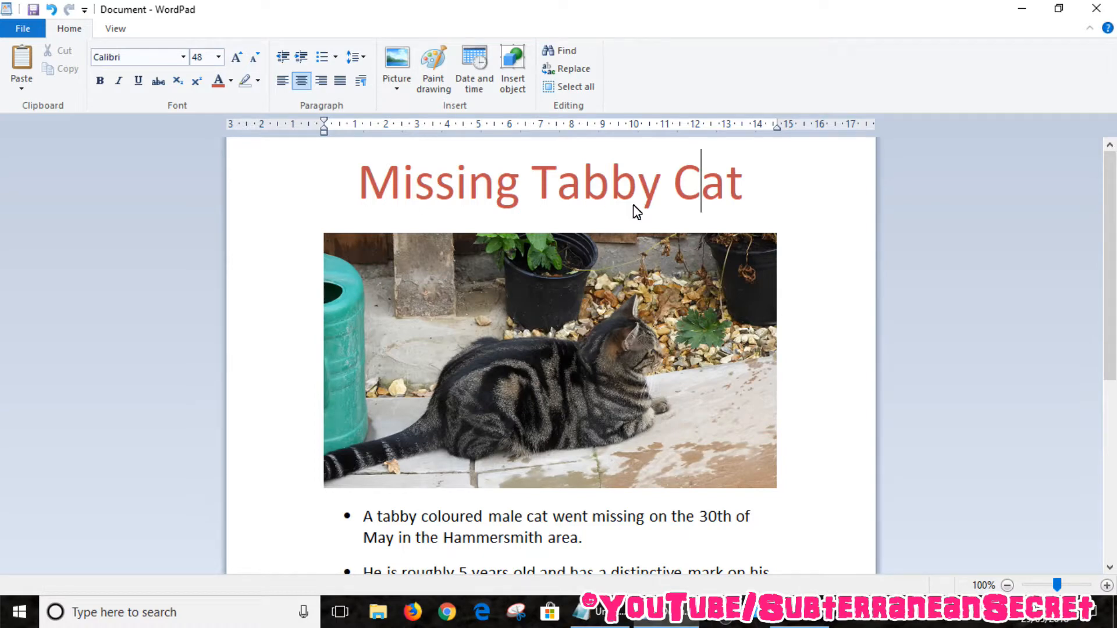
scroll(down, 3)
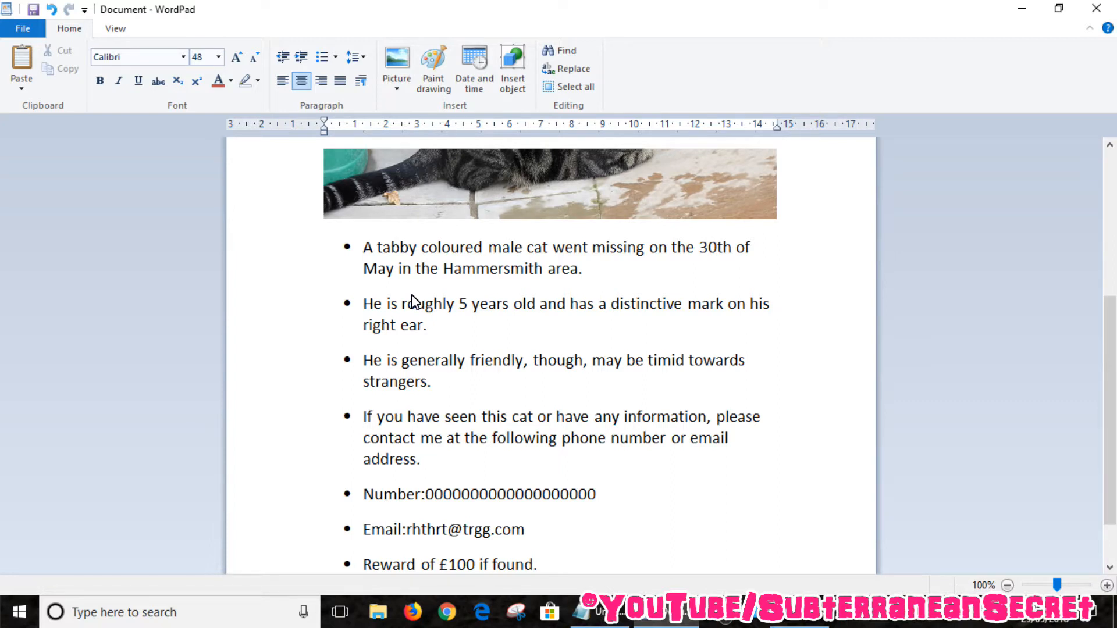
mouse_move(894, 365)
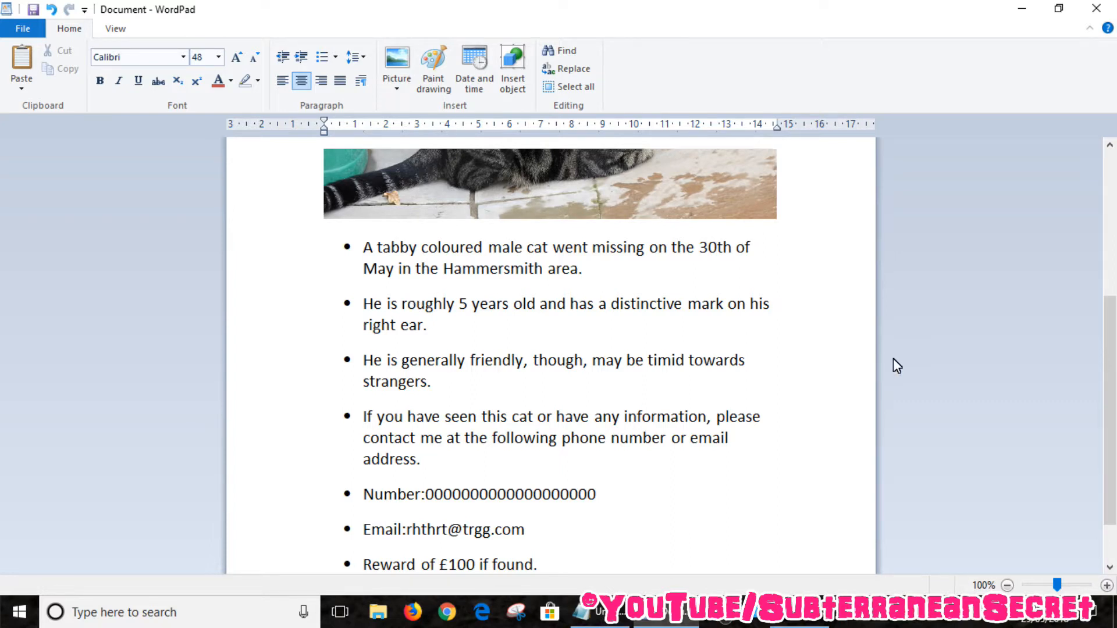
scroll(down, 3)
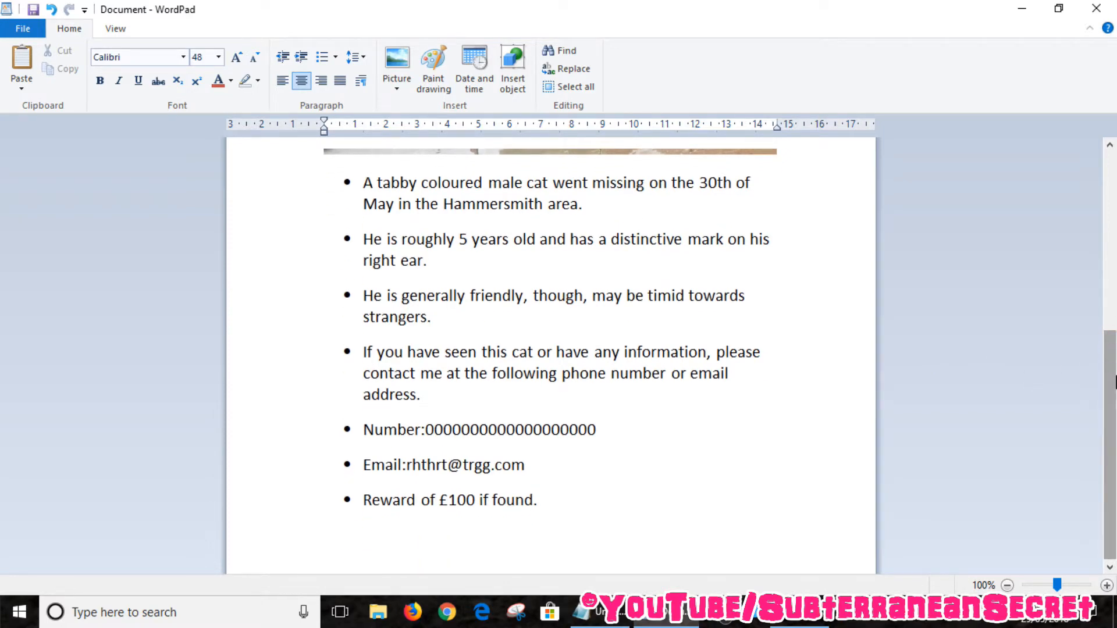
scroll(up, 3)
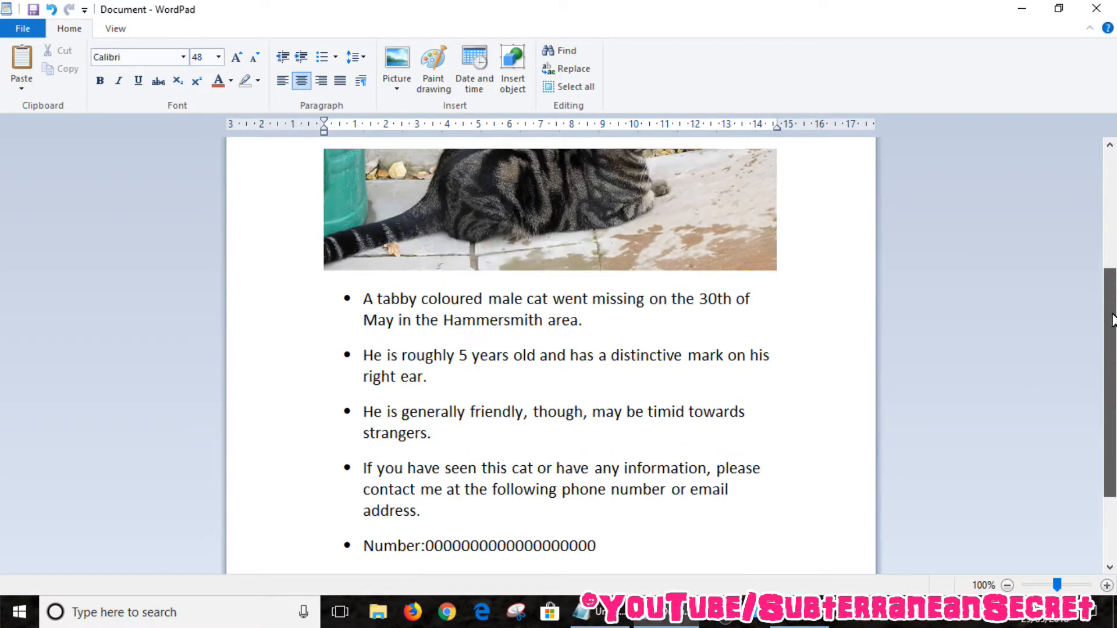
scroll(down, 3)
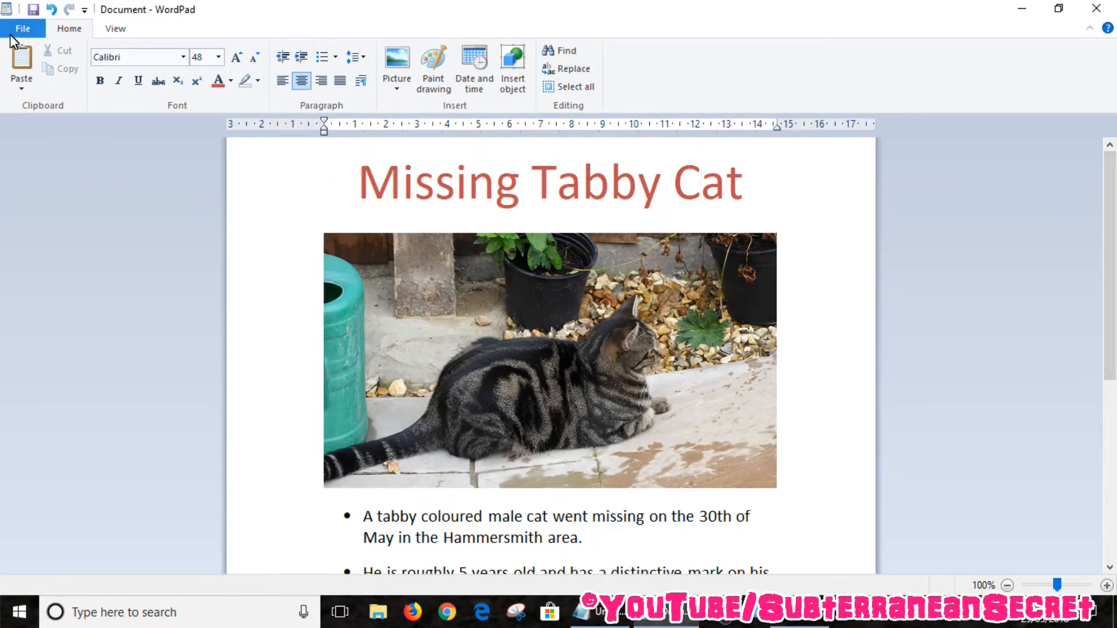
click(702, 182)
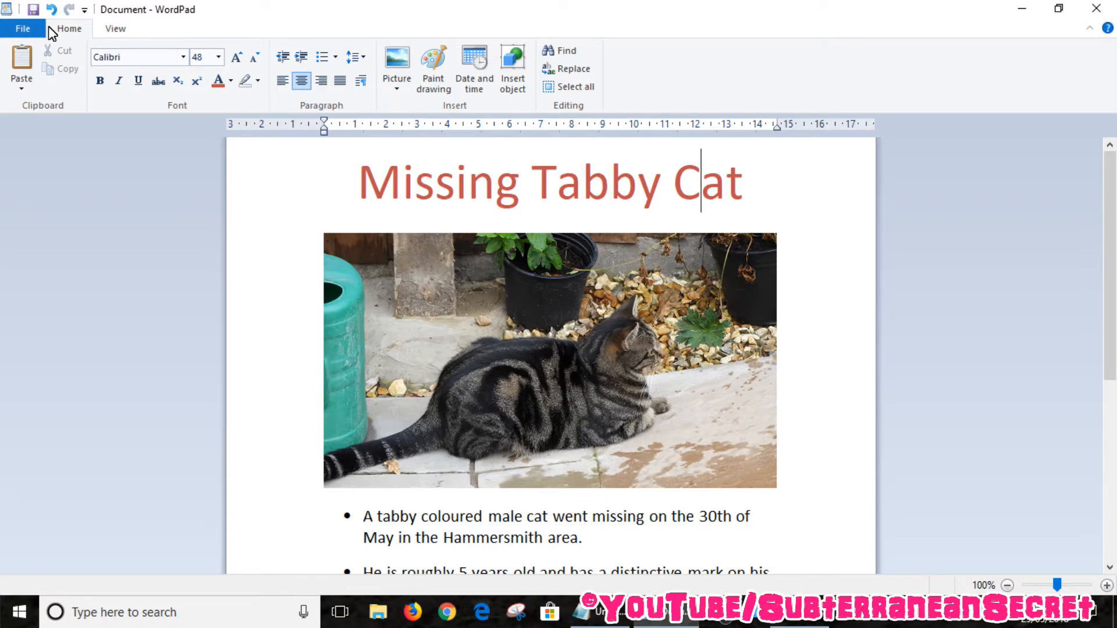
click(22, 28)
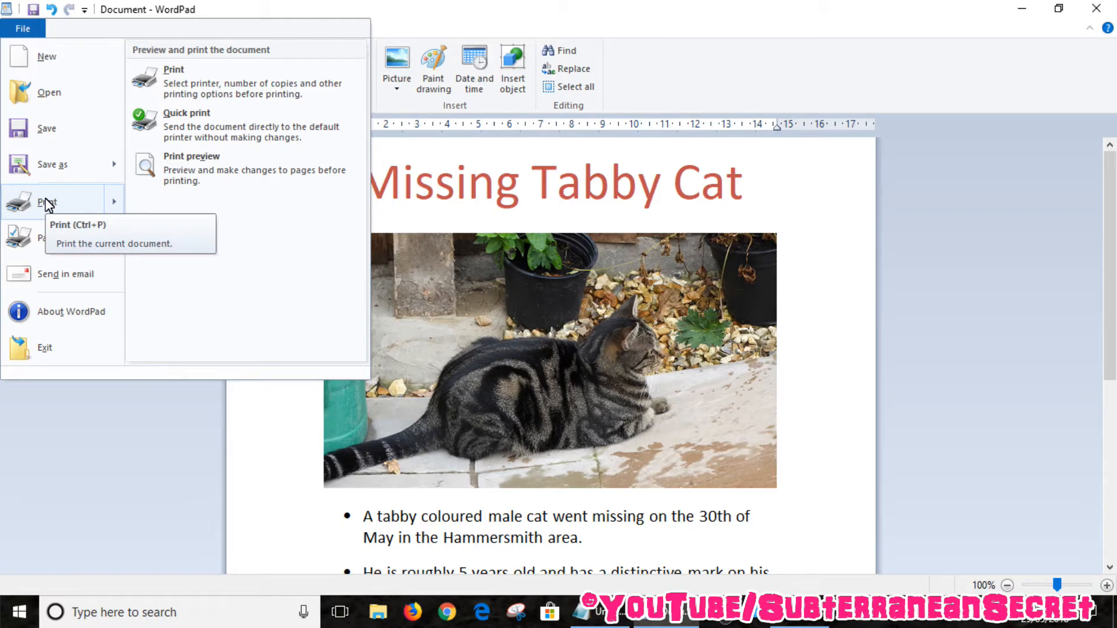
mouse_move(51, 205)
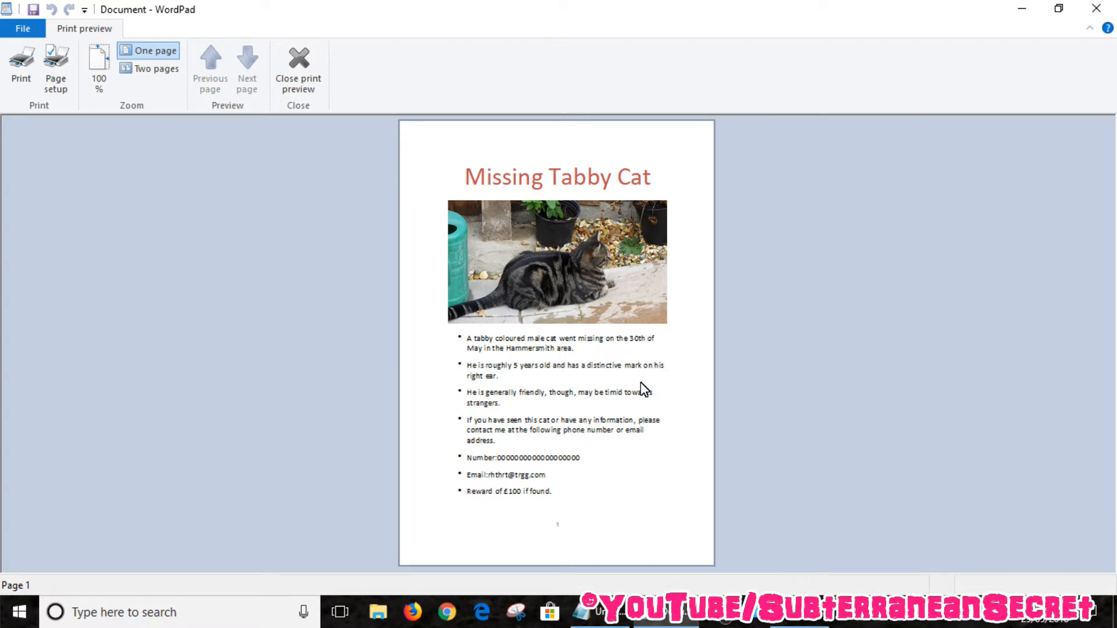
mouse_move(36, 57)
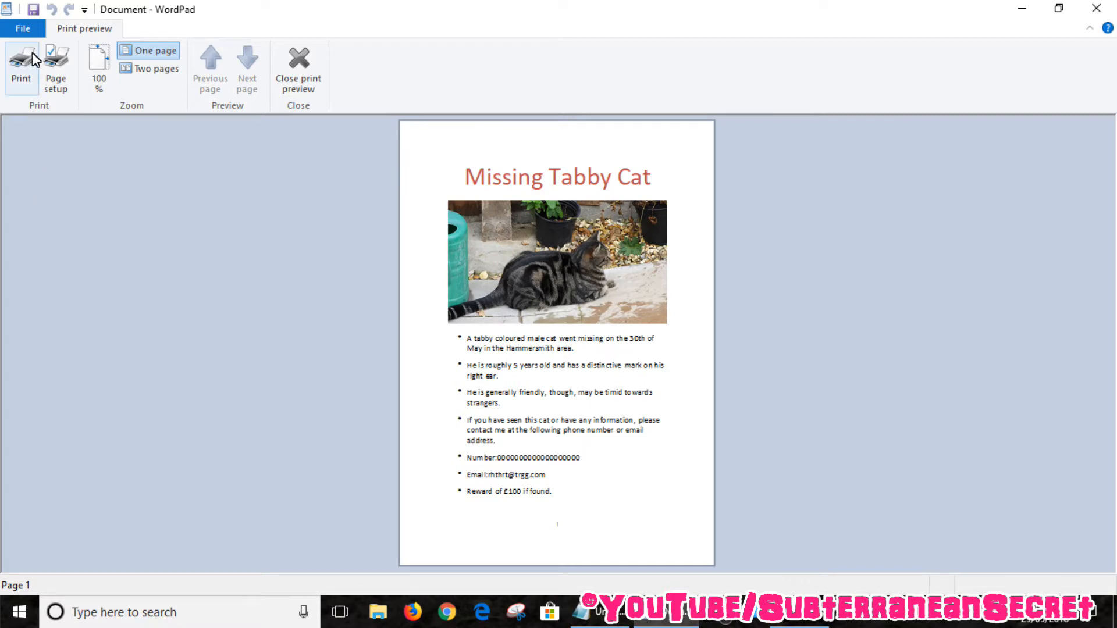
click(20, 55)
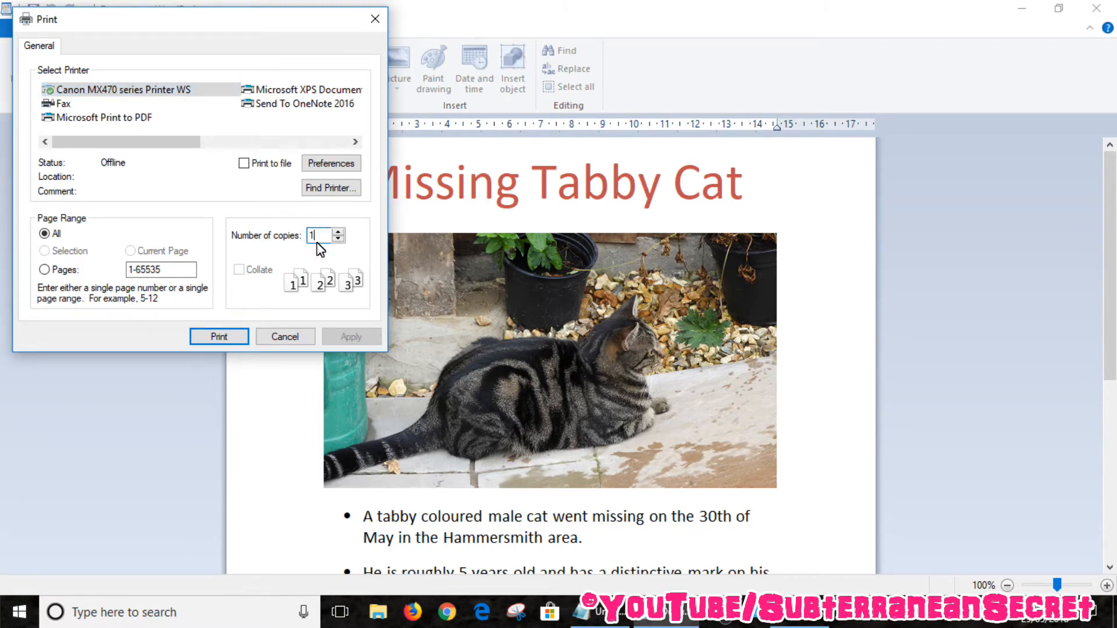
click(285, 337)
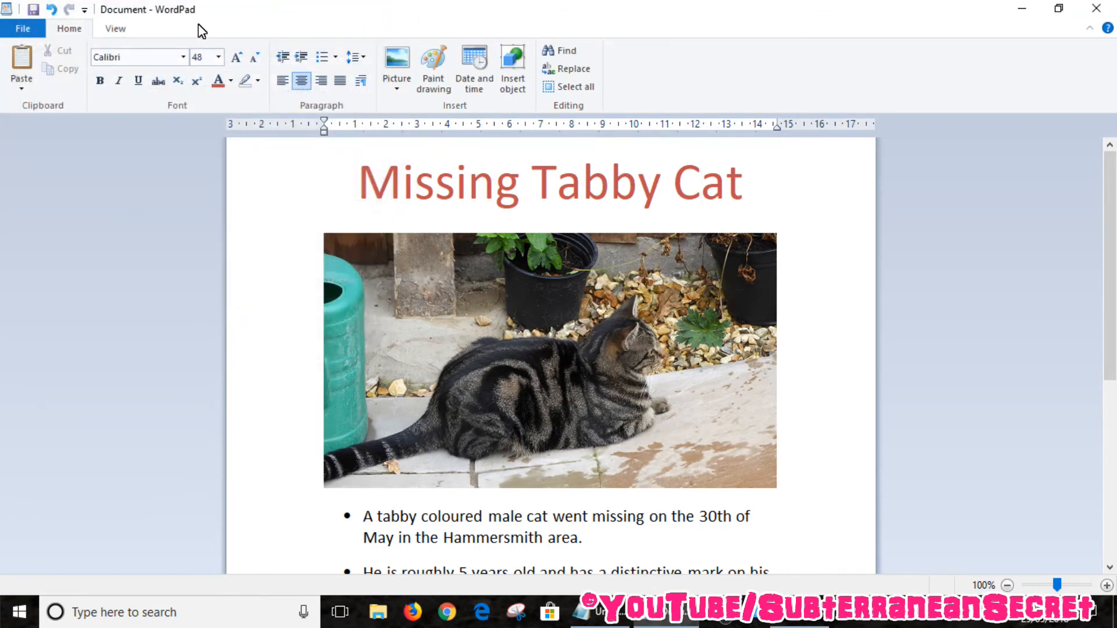
click(22, 28)
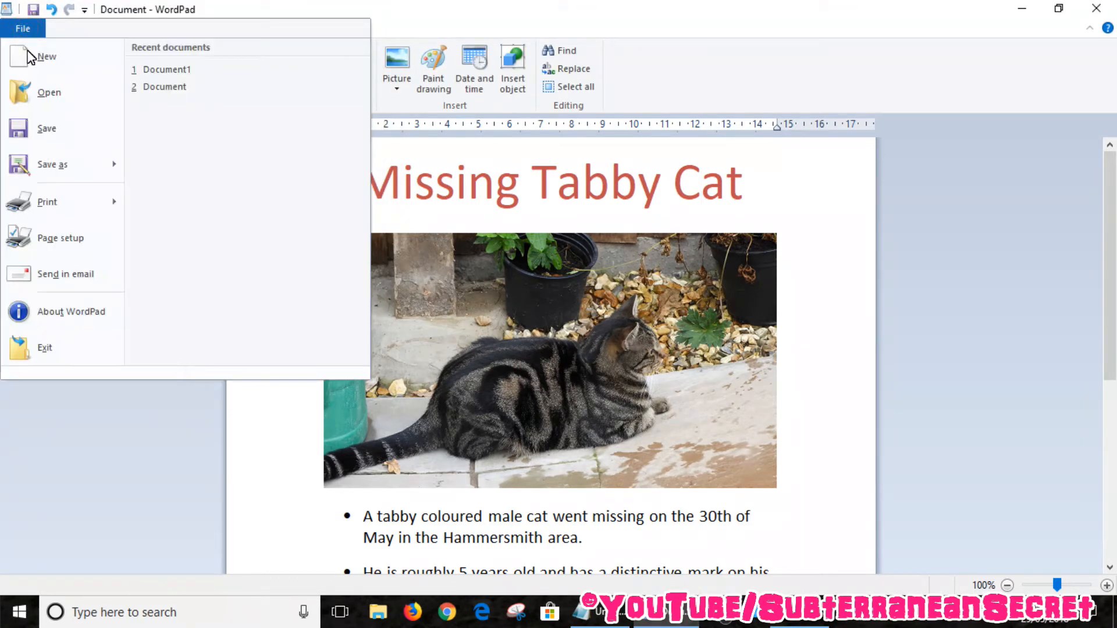
mouse_move(82, 292)
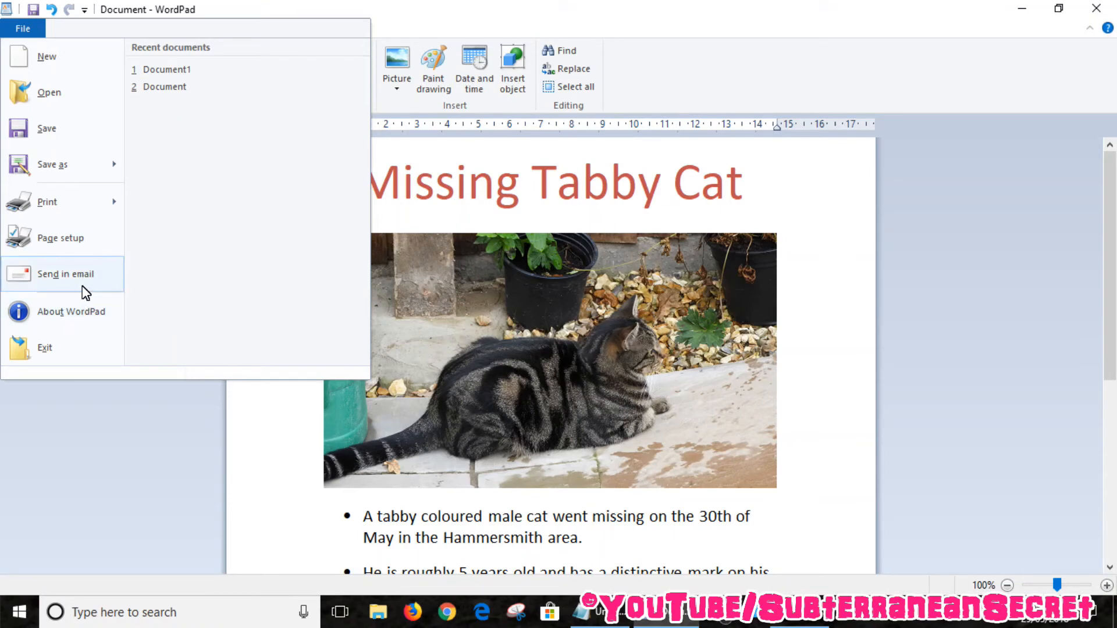
mouse_move(85, 291)
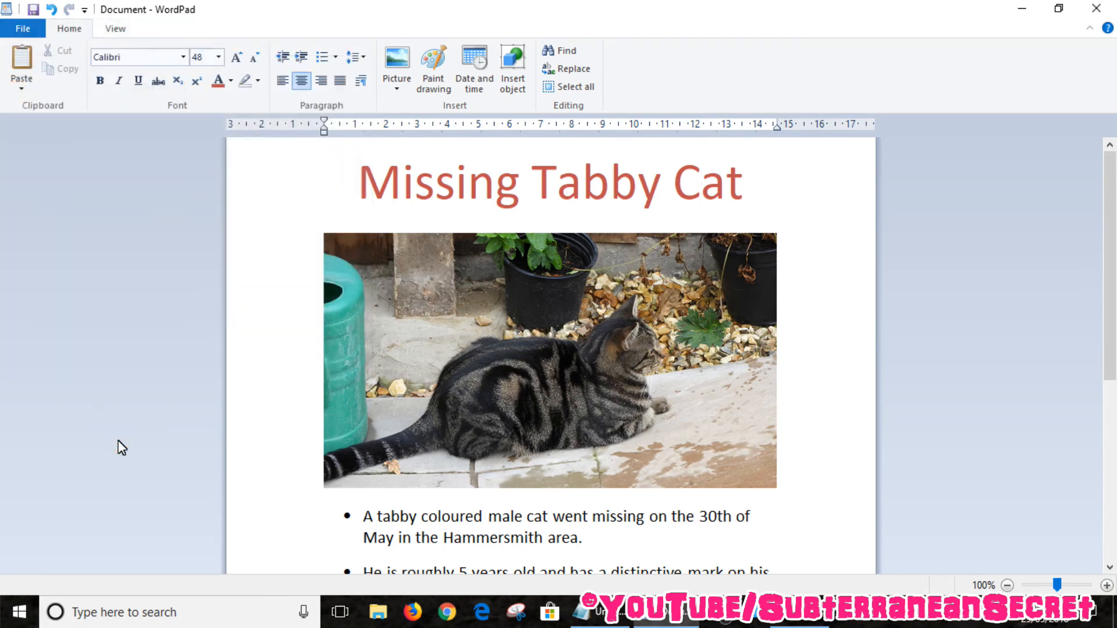
click(699, 182)
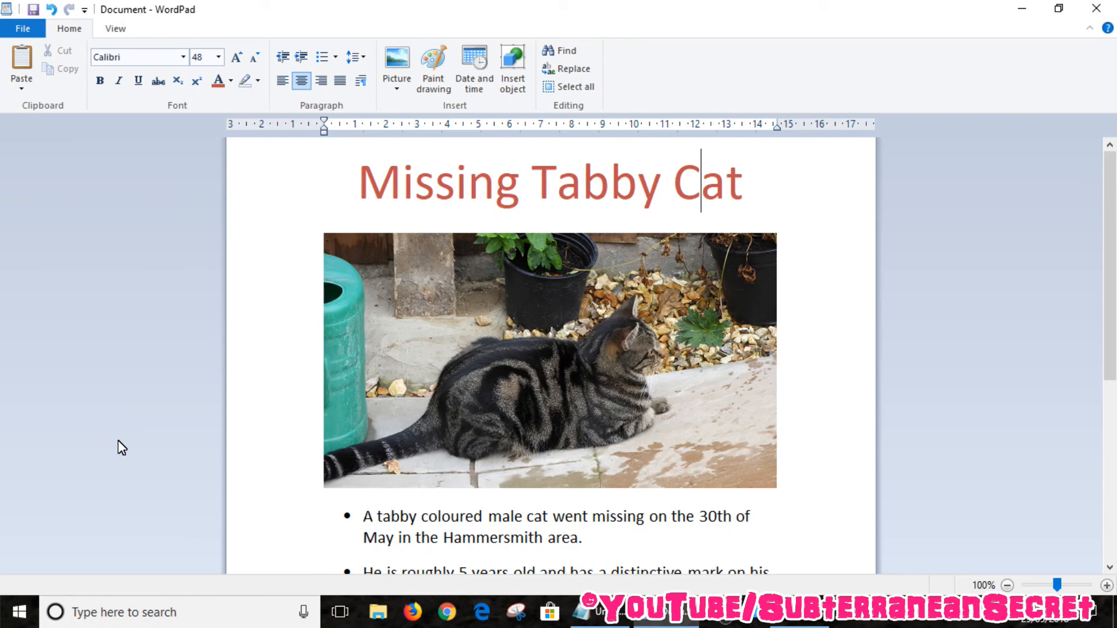